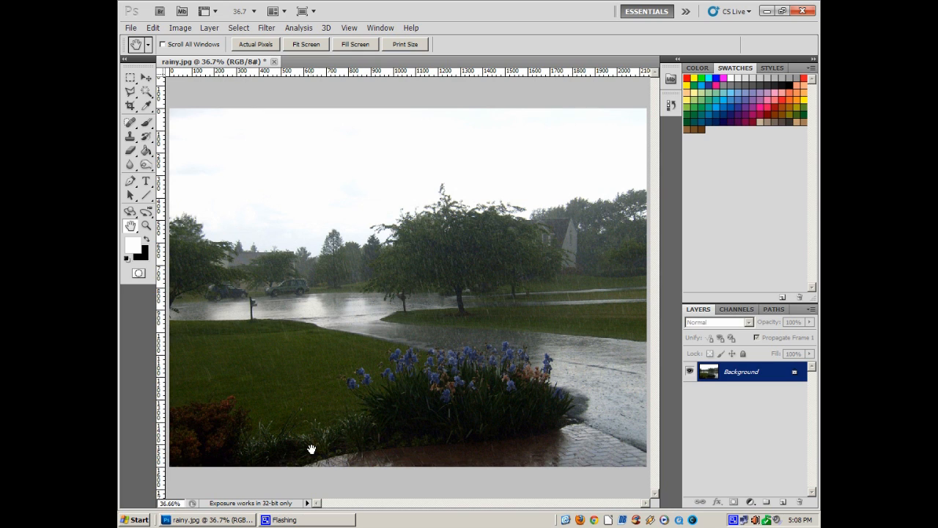
# Check the photo's pixel dimensions and resolution in Image Size without changing anything
pyautogui.click(180, 28)
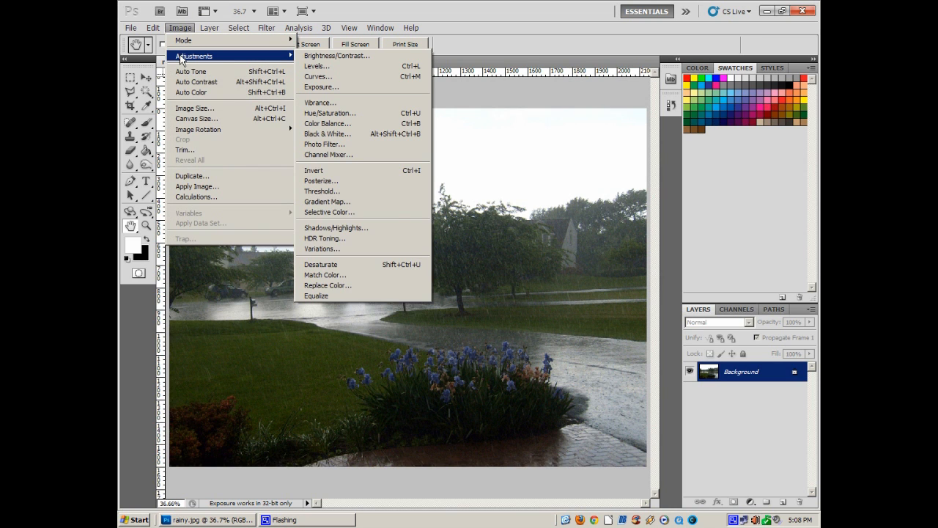
pyautogui.click(194, 108)
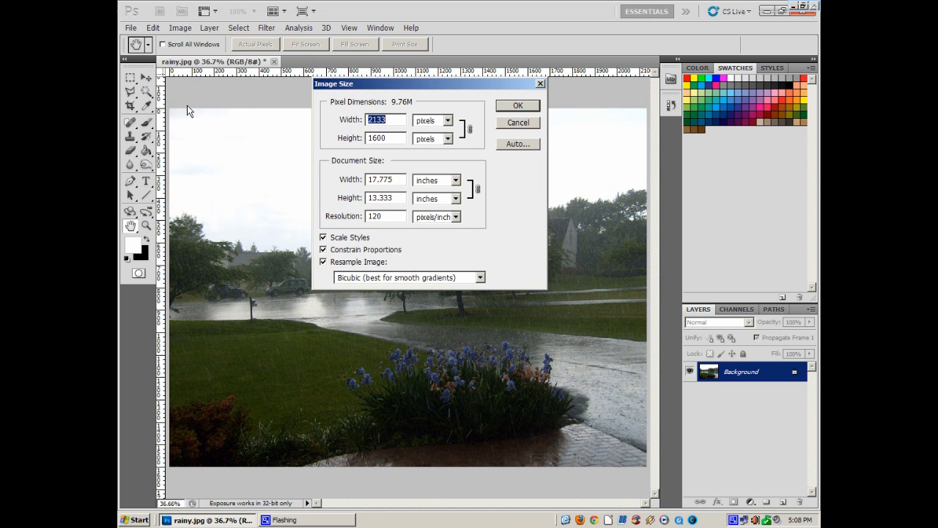
pyautogui.moveTo(390, 237)
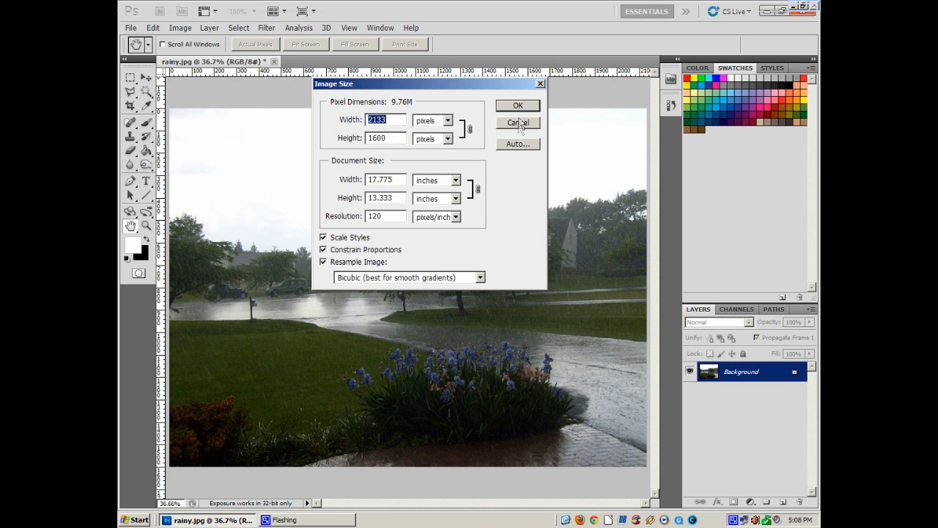
pyautogui.click(518, 123)
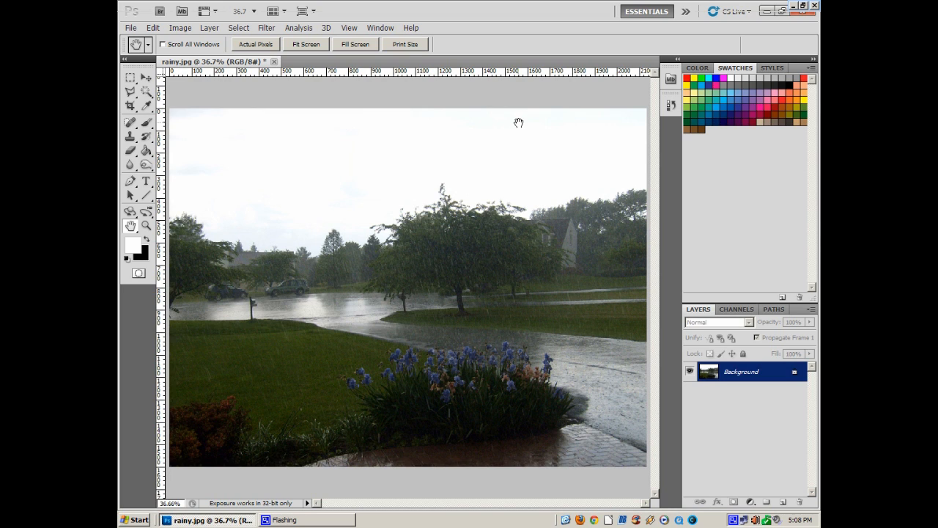
pyautogui.moveTo(777, 370)
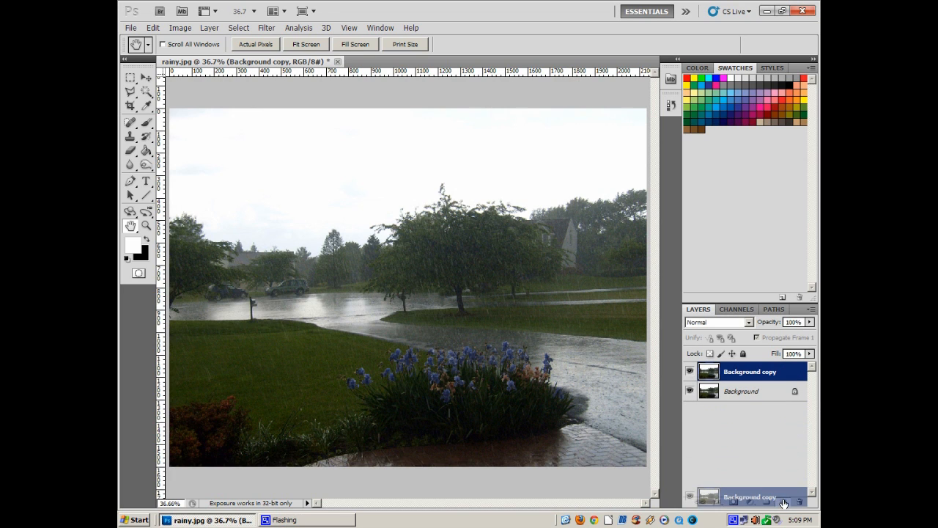
# Duplicate the photo a second time, hide Background copy 2 and select Background copy
pyautogui.click(783, 501)
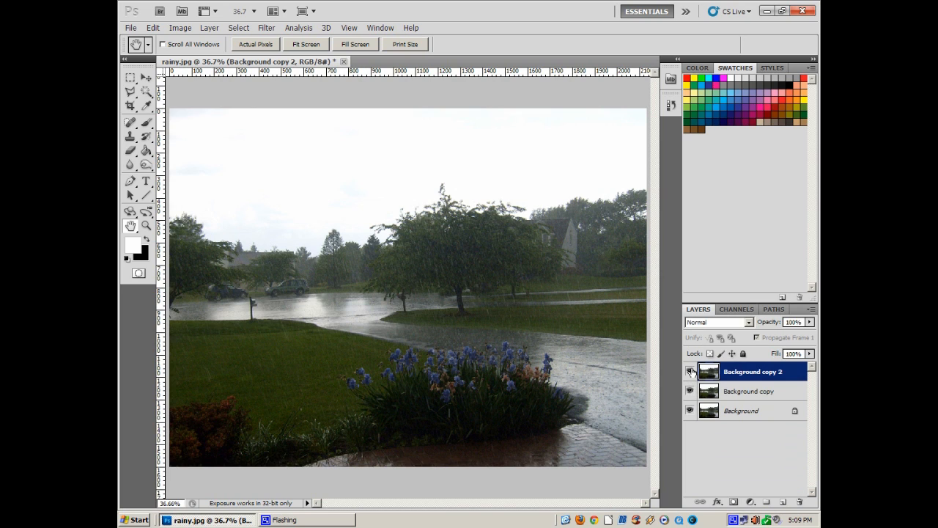
pyautogui.click(689, 371)
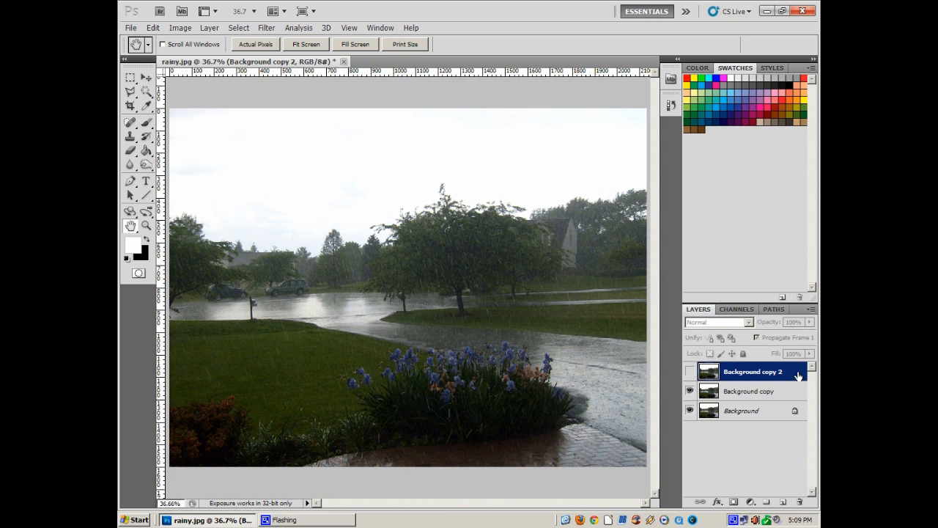
pyautogui.moveTo(786, 396)
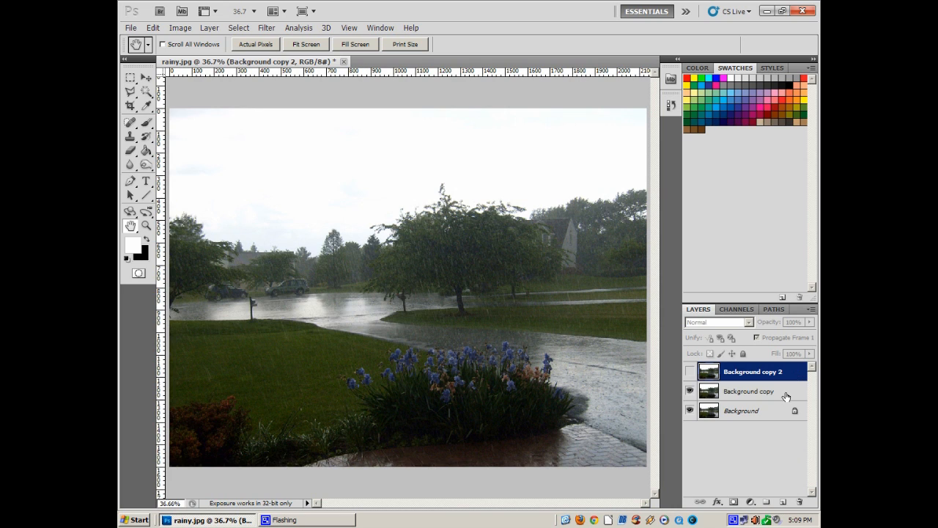
pyautogui.click(748, 391)
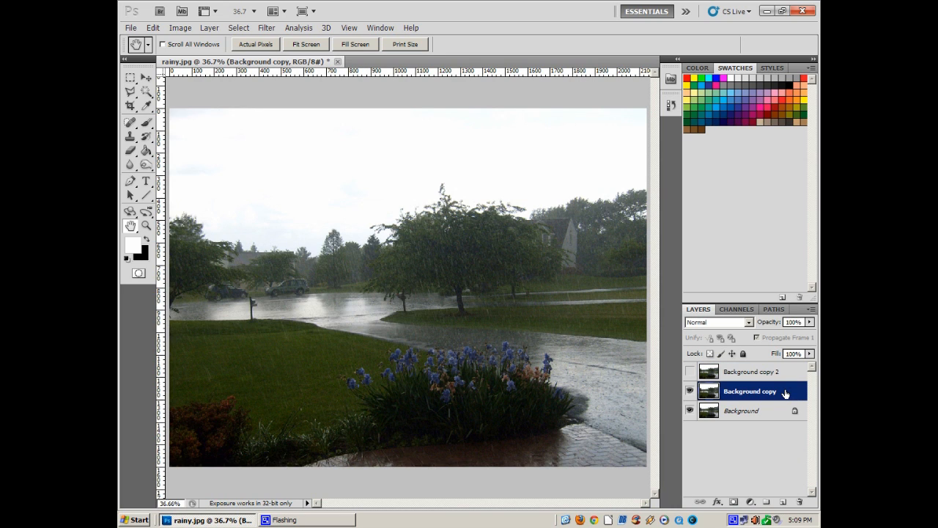
pyautogui.moveTo(785, 388)
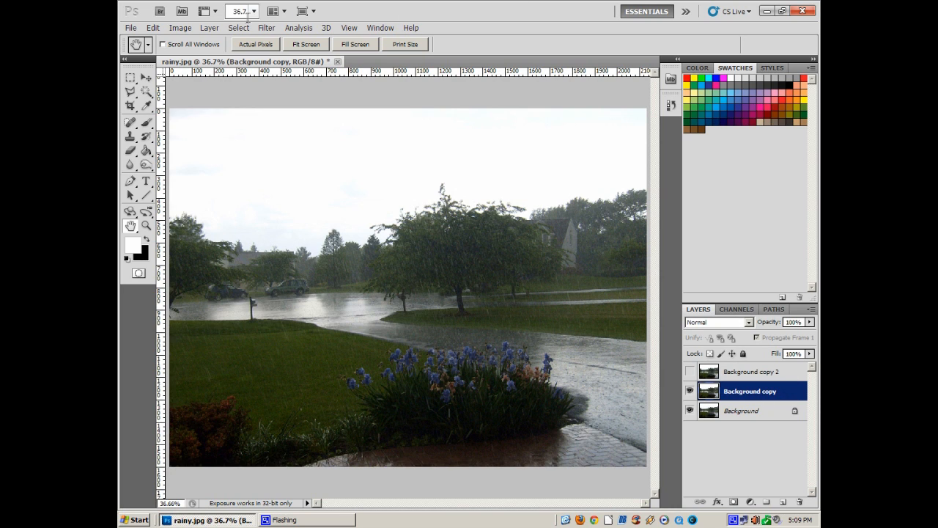
# Apply the Glass filter with Distortion 9, Smoothness 10, Frosted texture and Scaling 142
pyautogui.click(265, 28)
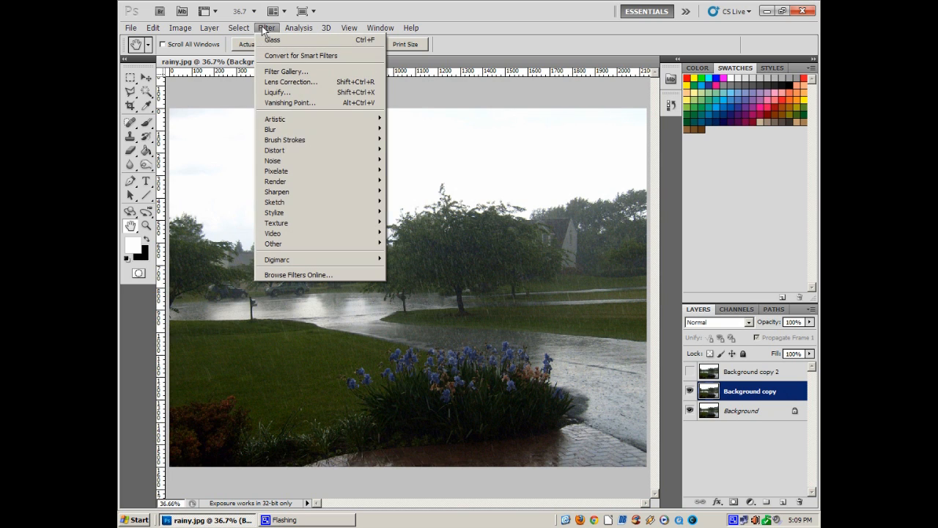
pyautogui.moveTo(274, 149)
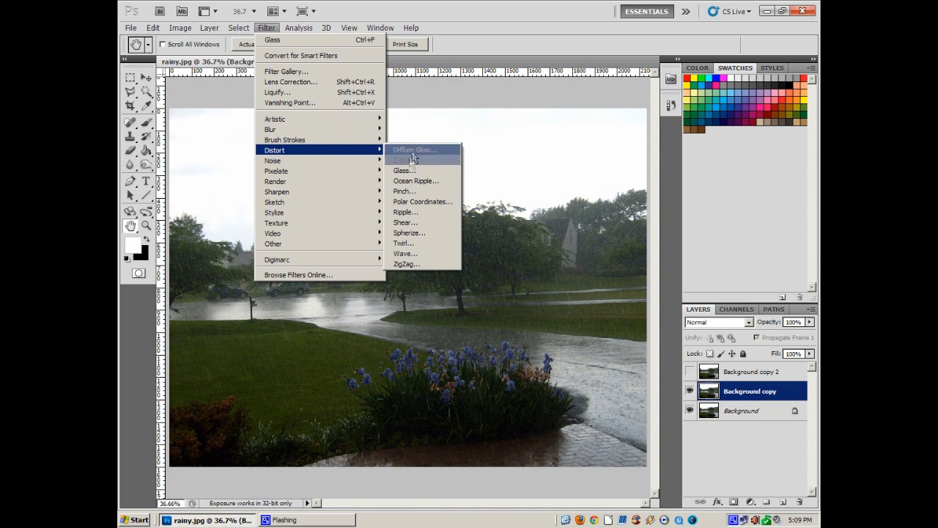
pyautogui.click(404, 170)
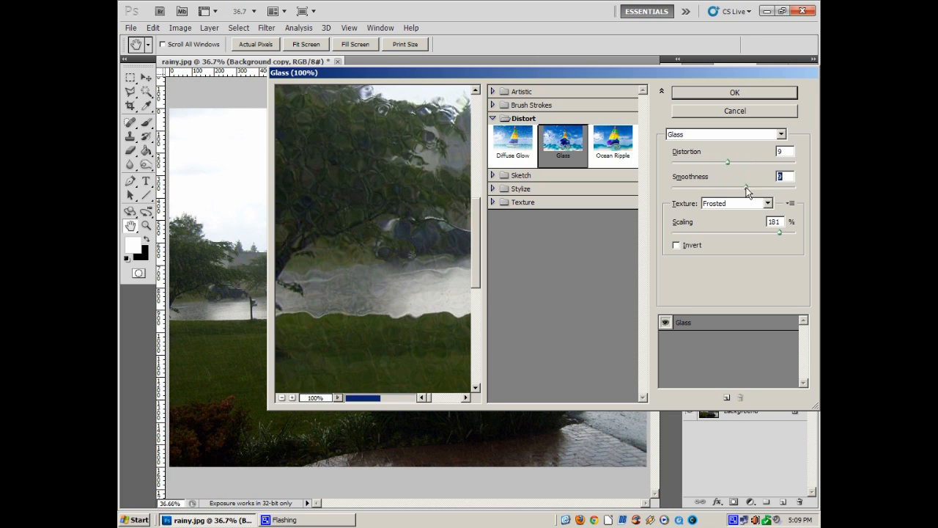
pyautogui.write('11')
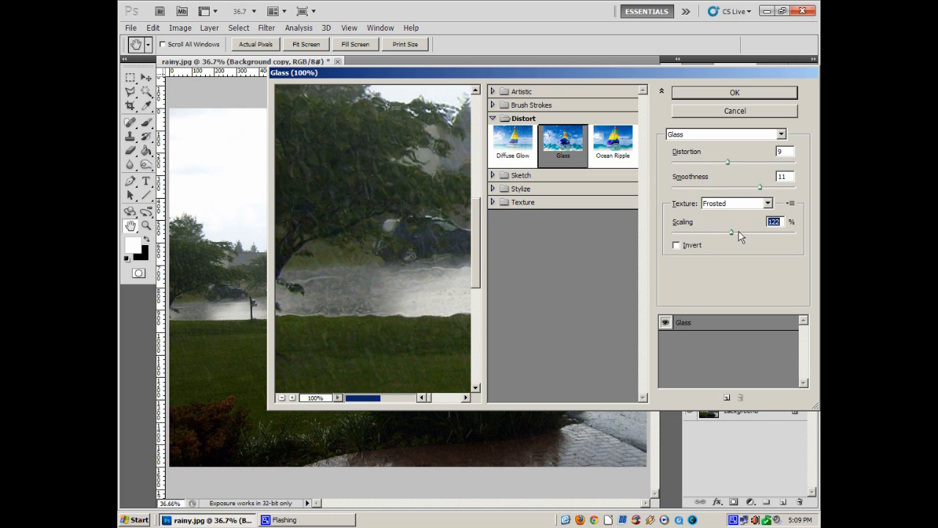
pyautogui.moveTo(731, 233); pyautogui.dragTo(749, 232)
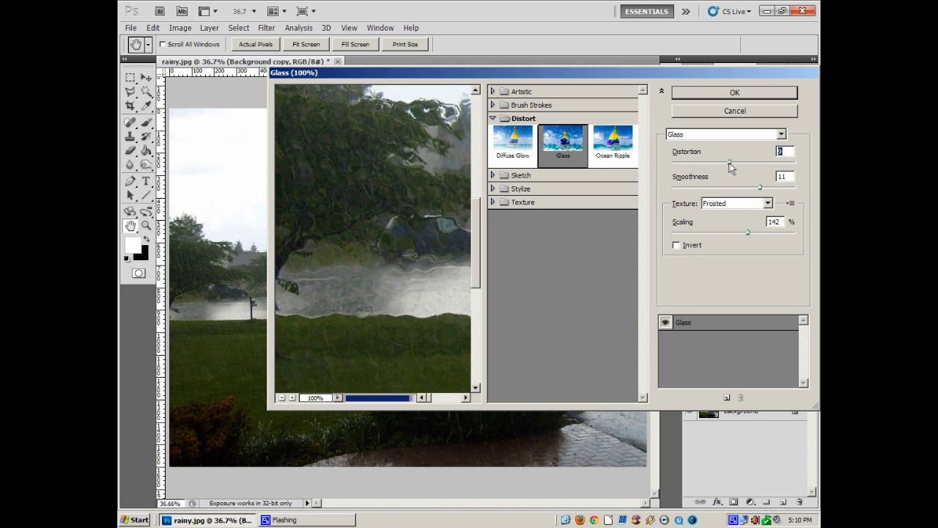
pyautogui.moveTo(730, 164); pyautogui.dragTo(732, 163)
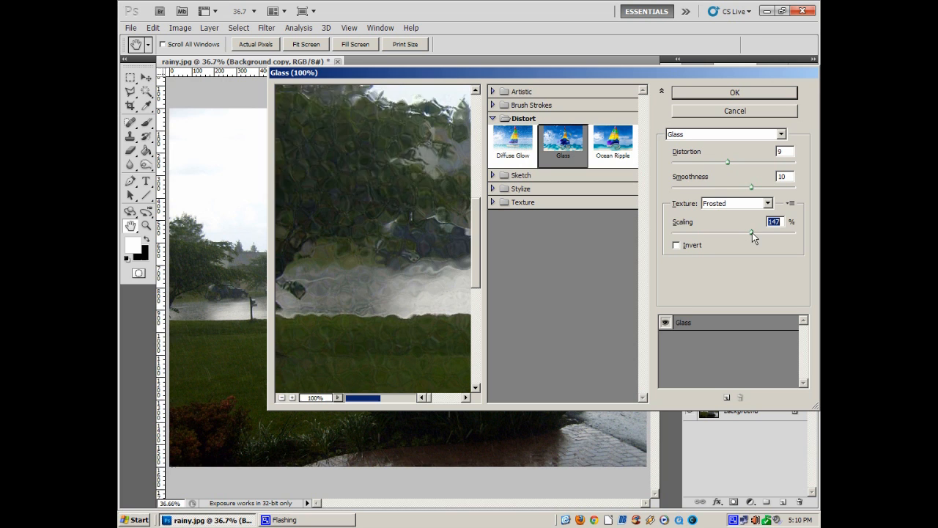
pyautogui.moveTo(755, 233); pyautogui.dragTo(748, 233)
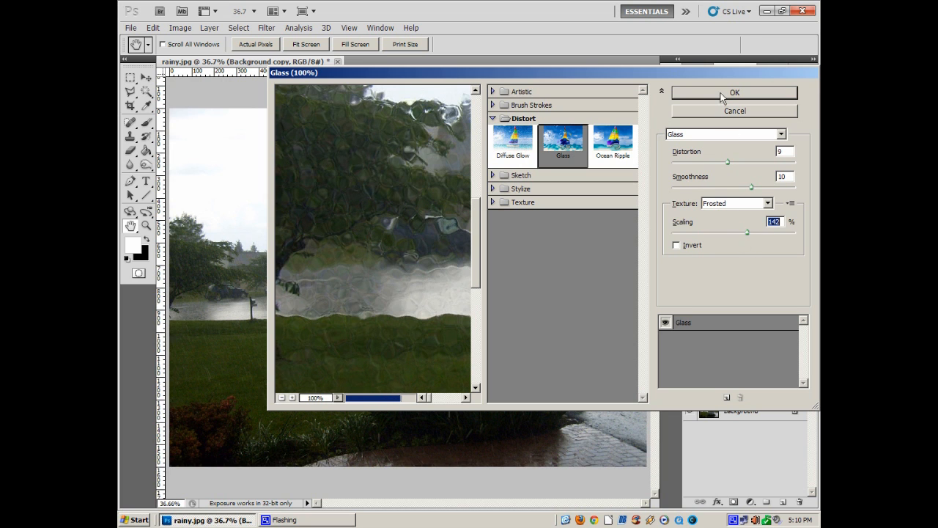
pyautogui.click(734, 92)
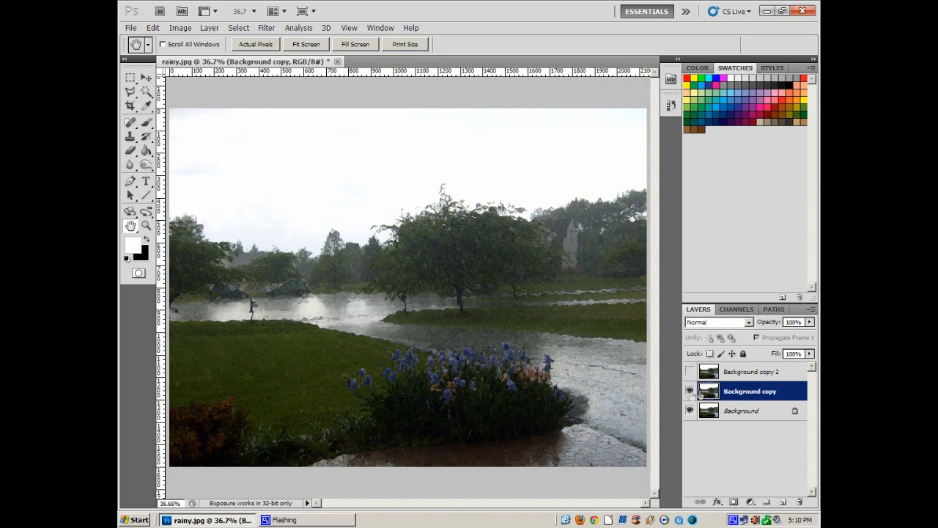
pyautogui.click(689, 391)
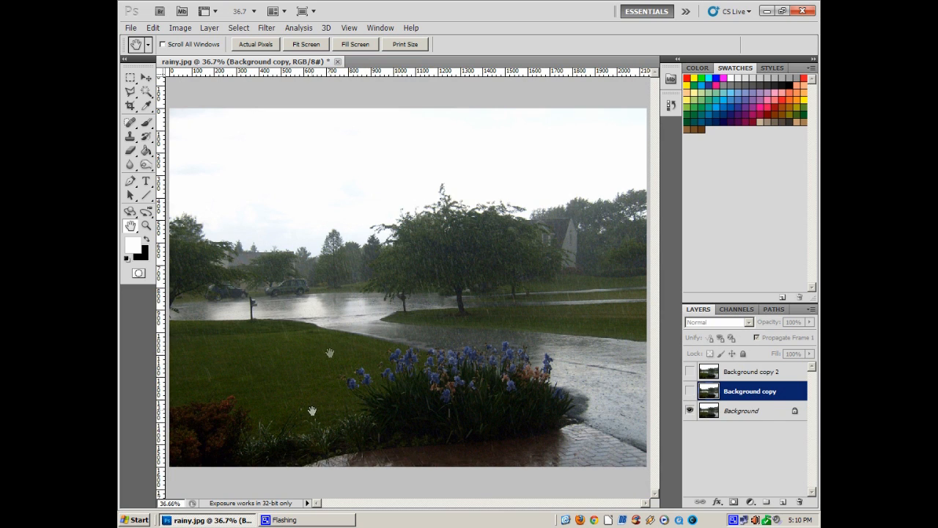
pyautogui.moveTo(649, 387)
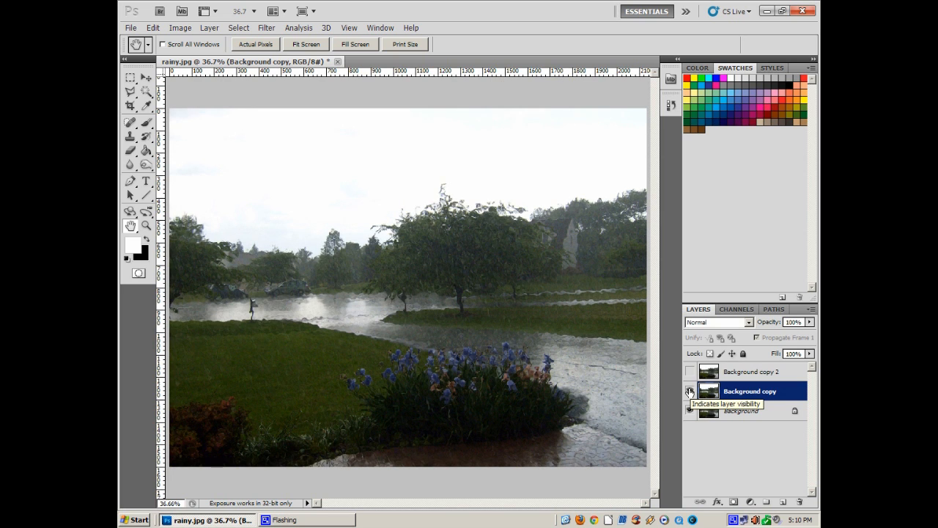
pyautogui.click(689, 391)
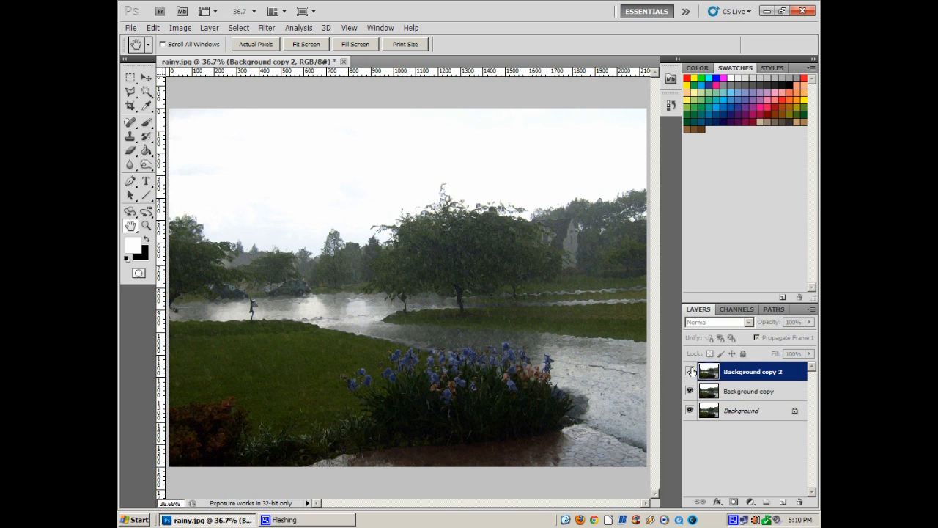
pyautogui.click(690, 371)
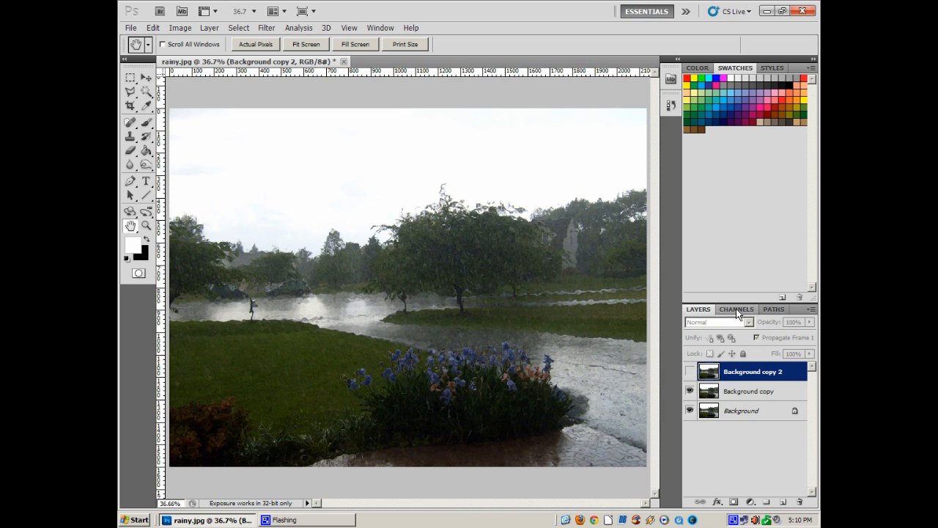
# Show the Channels panel to create the new Alpha 1 channel
pyautogui.click(736, 308)
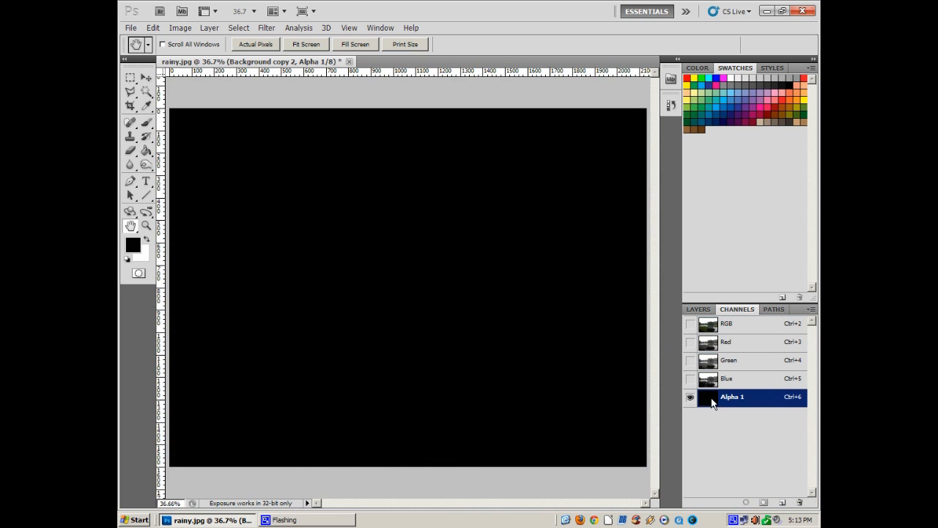
pyautogui.moveTo(403, 269)
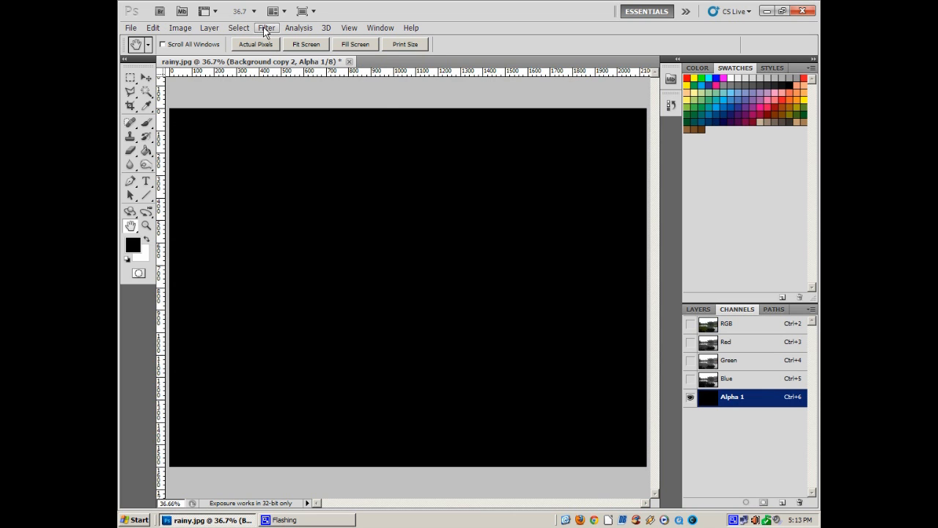
# Add Noise to Alpha 1 at about 101% amount, Gaussian distribution, Monochromatic
pyautogui.click(266, 27)
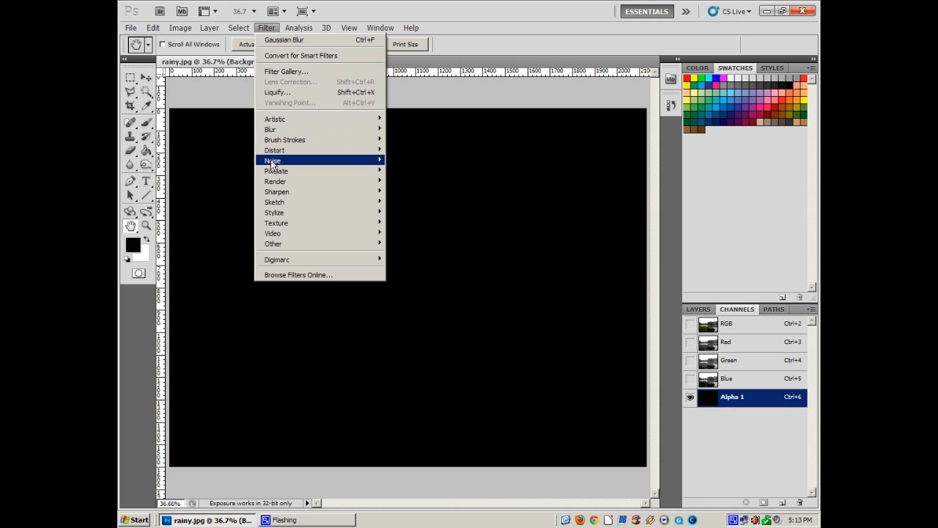
pyautogui.click(410, 160)
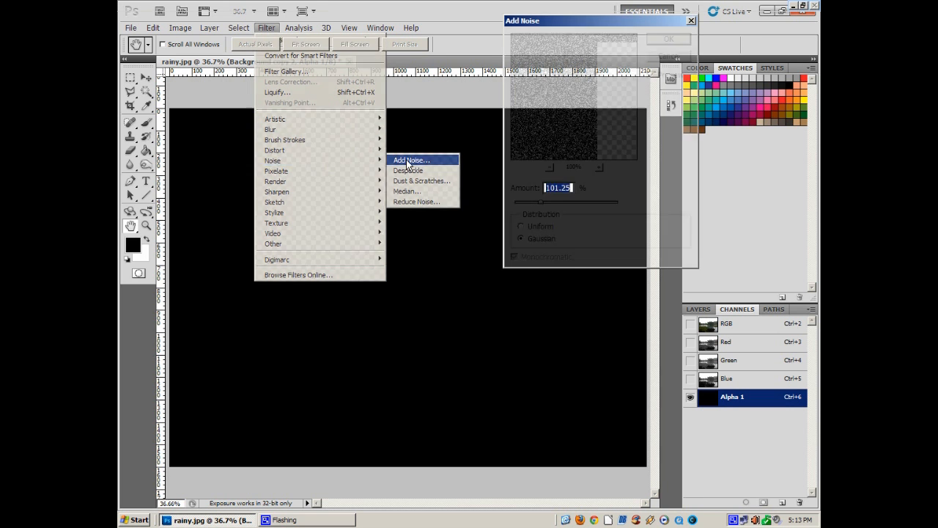
pyautogui.click(412, 160)
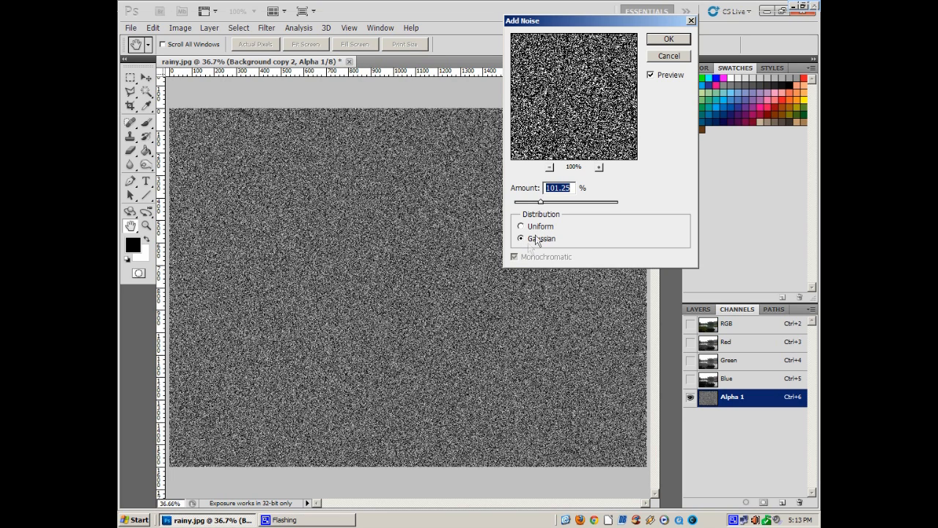
pyautogui.click(521, 226)
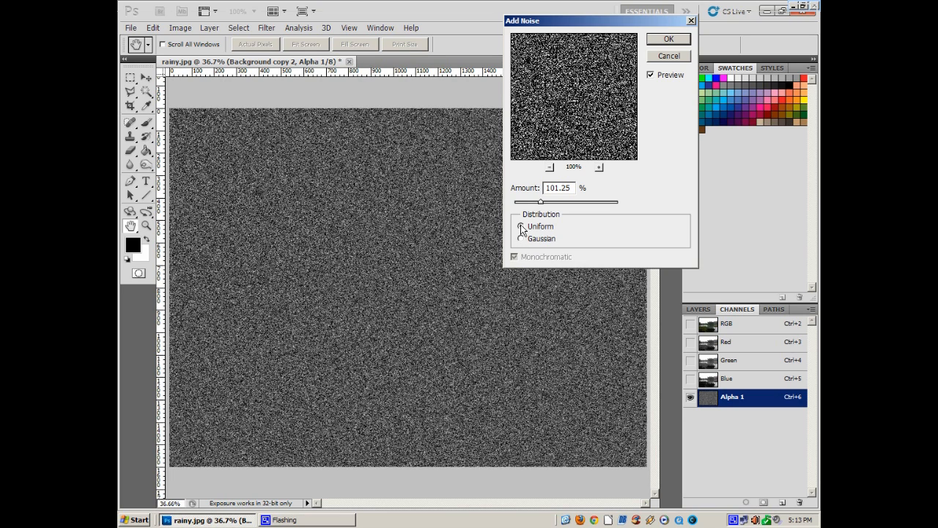
pyautogui.click(521, 239)
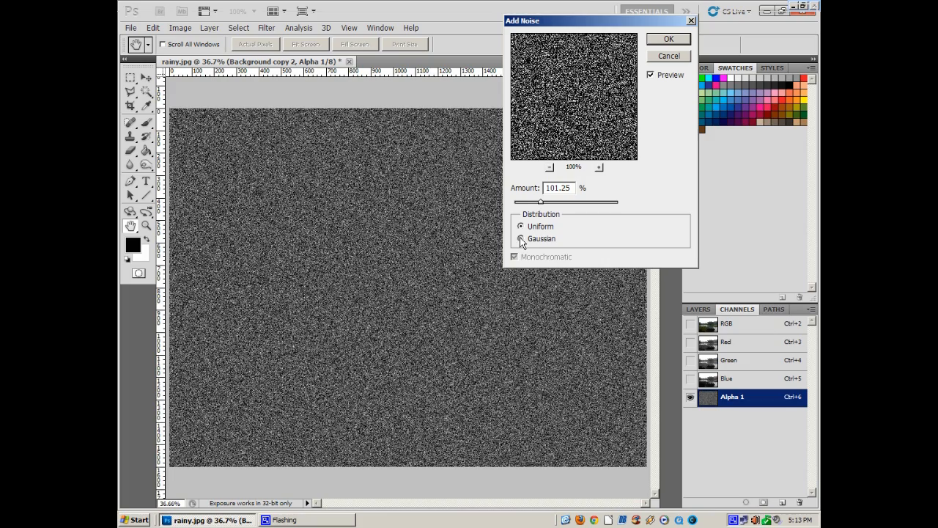
pyautogui.click(522, 226)
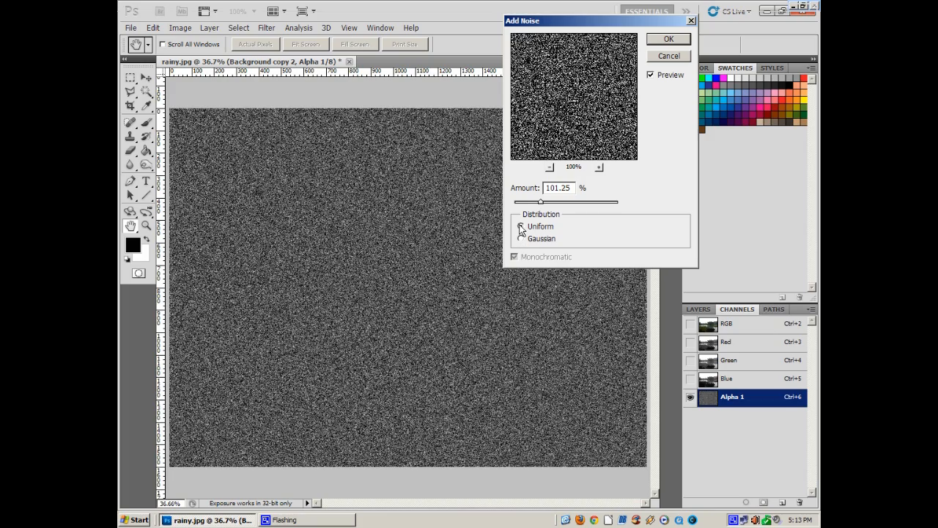
pyautogui.click(522, 238)
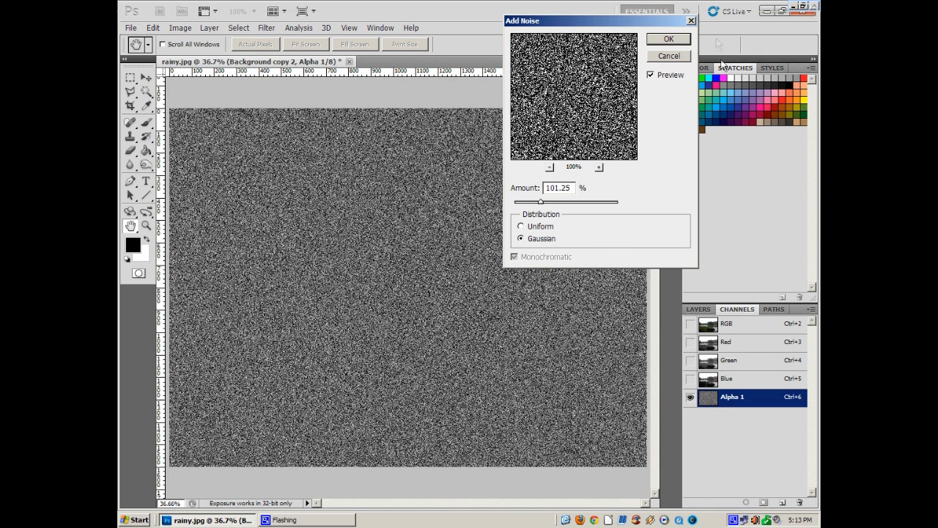
pyautogui.click(668, 39)
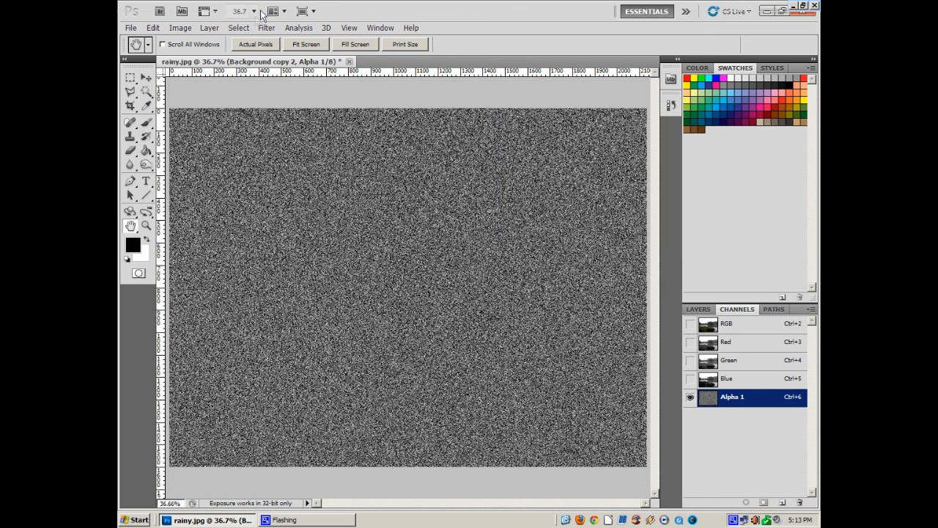
# Apply a Gaussian Blur of about 8.9 pixels radius to the Alpha 1 noise
pyautogui.click(266, 27)
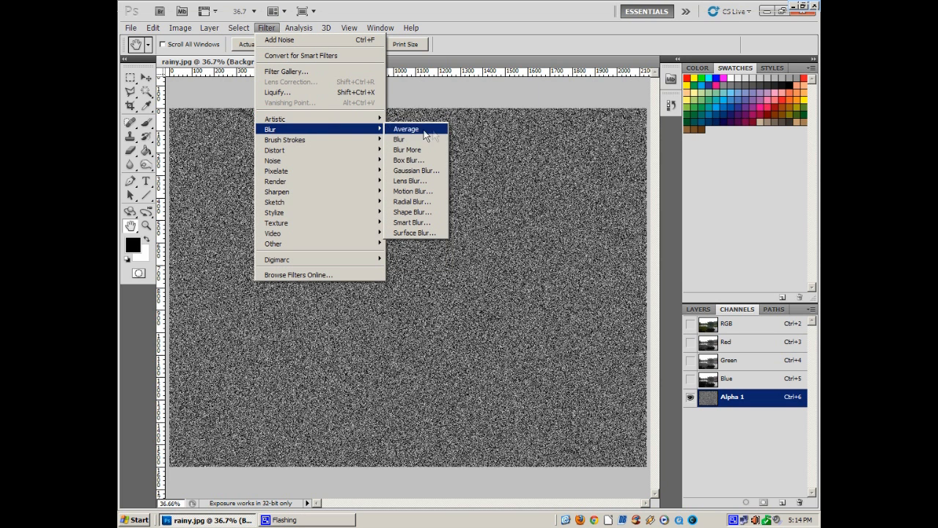
pyautogui.click(416, 170)
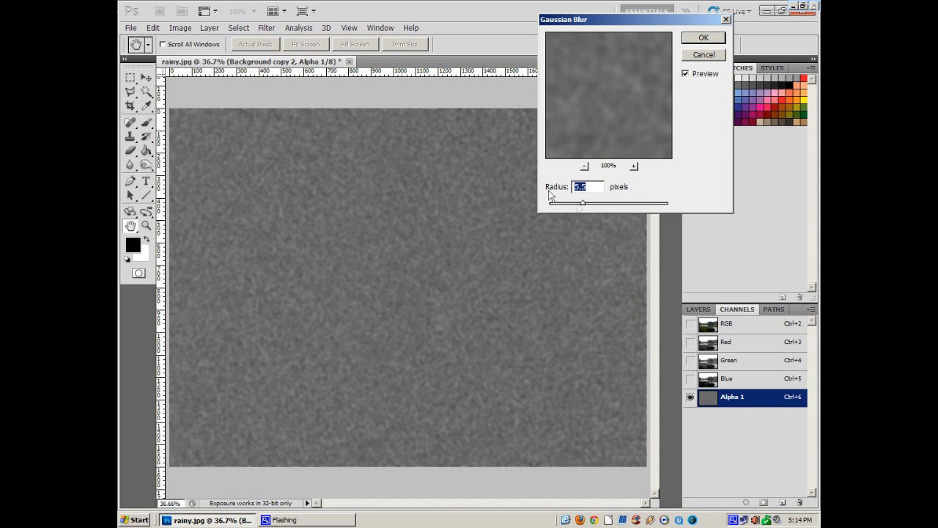
pyautogui.moveTo(583, 203); pyautogui.dragTo(594, 203)
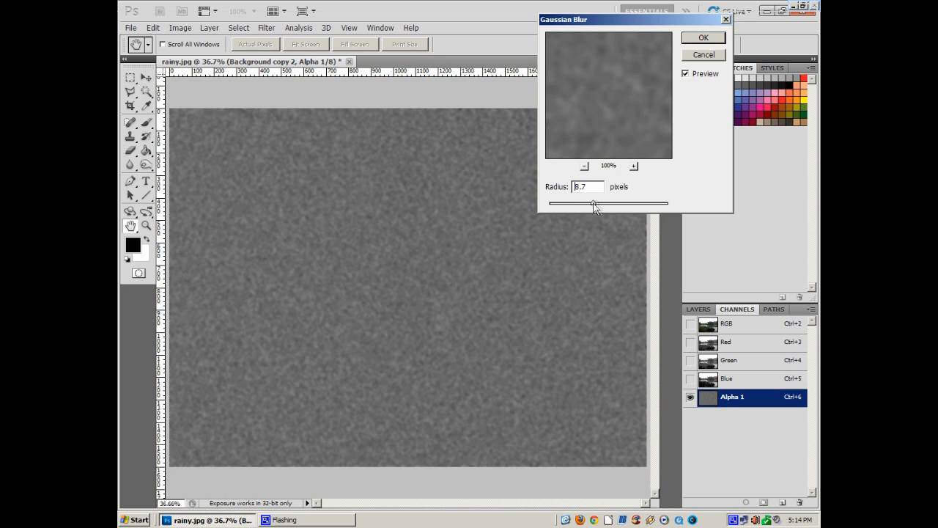
pyautogui.moveTo(594, 203); pyautogui.dragTo(596, 203)
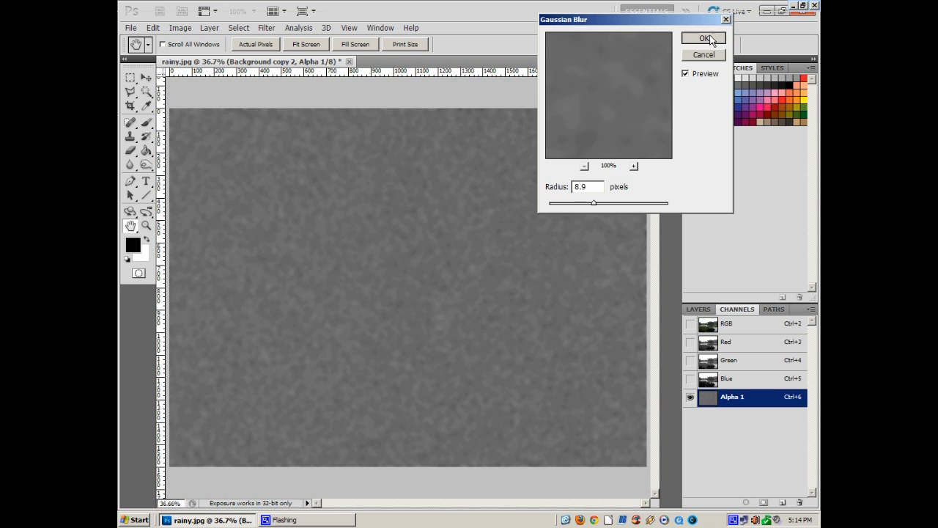
pyautogui.click(703, 38)
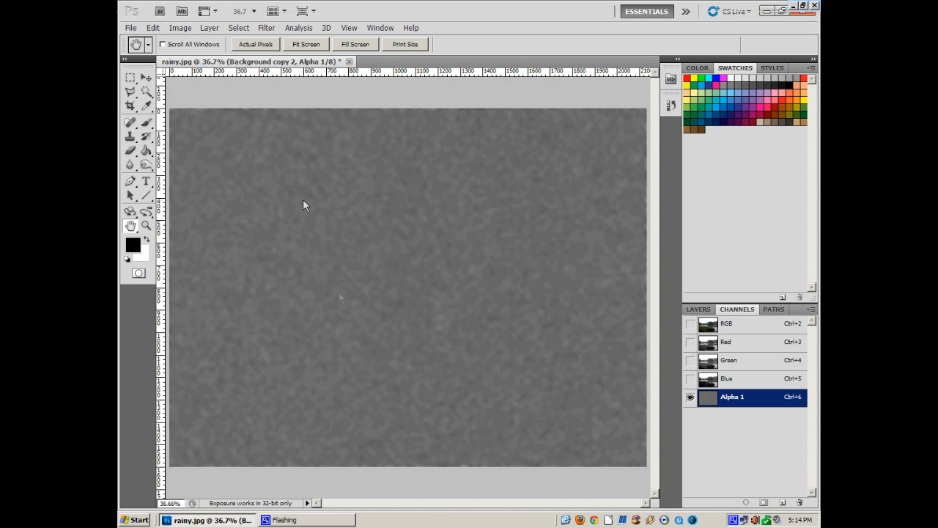
pyautogui.moveTo(533, 356)
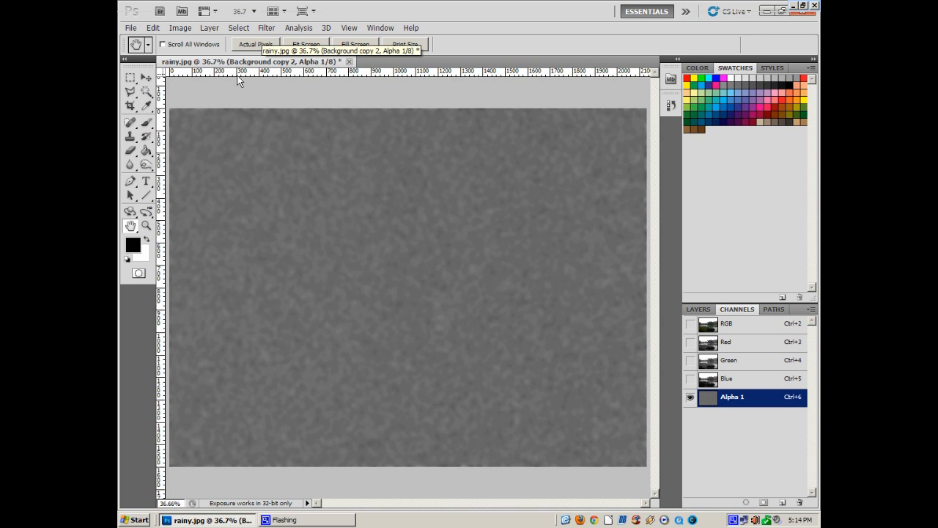
pyautogui.click(181, 27)
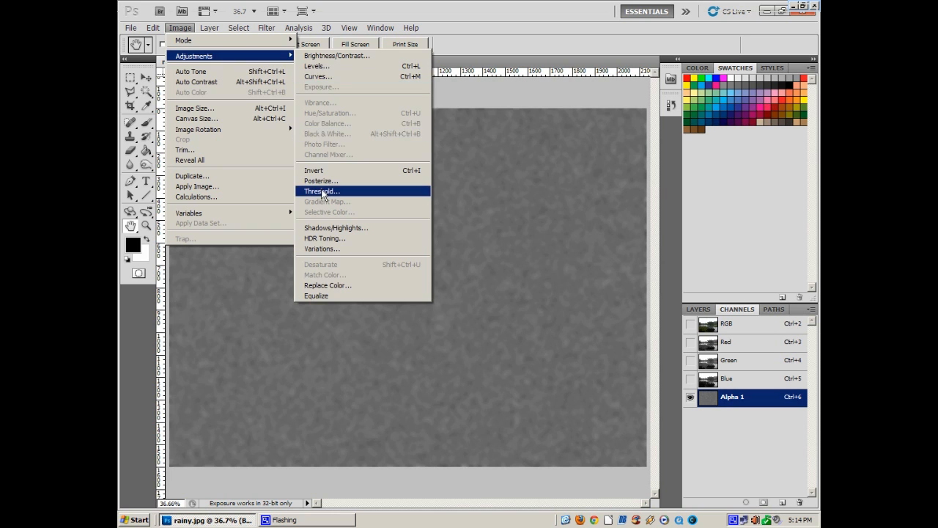
# Apply a Threshold at level 91 to Alpha 1, leaving white droplet spots on black
pyautogui.click(321, 191)
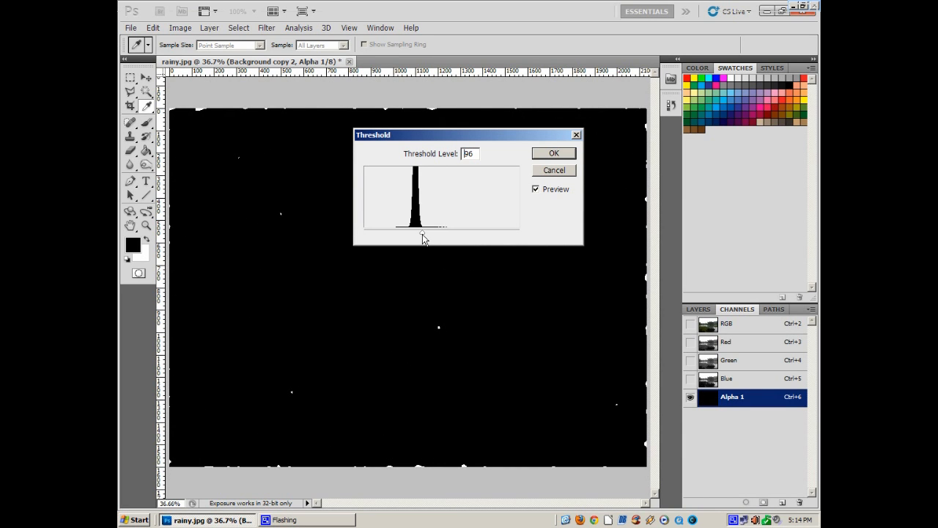
pyautogui.write('94')
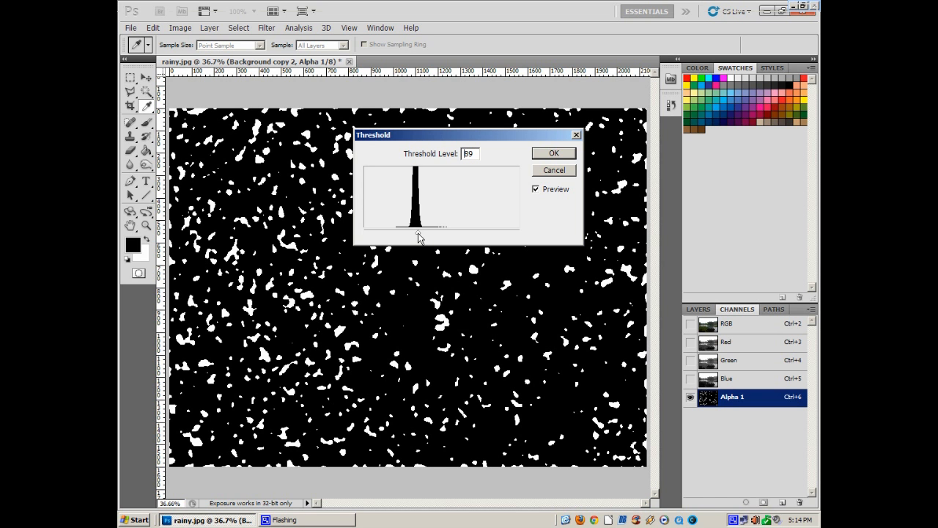
pyautogui.write('91')
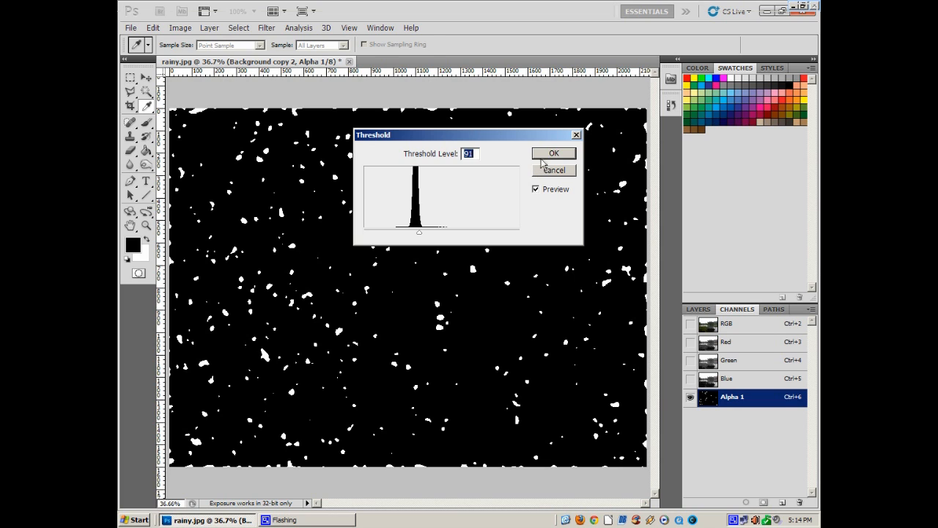
pyautogui.click(553, 153)
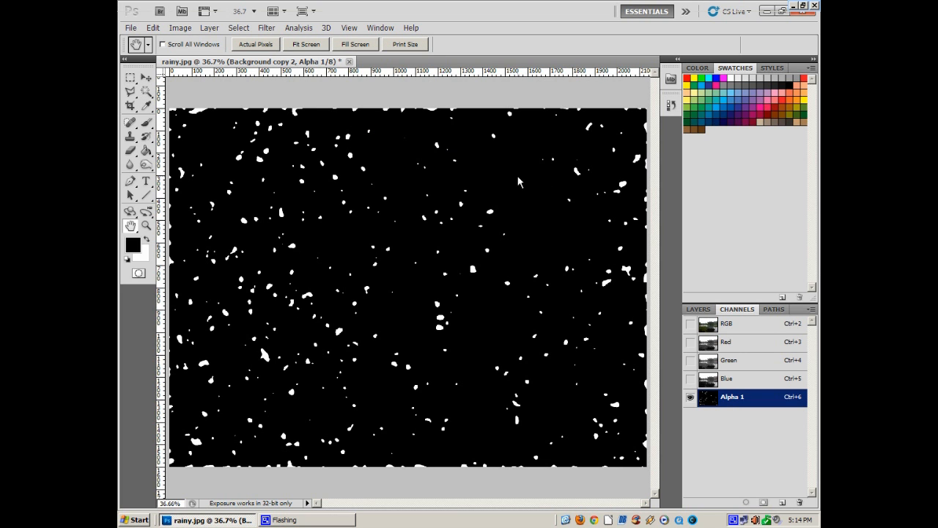
pyautogui.moveTo(422, 249)
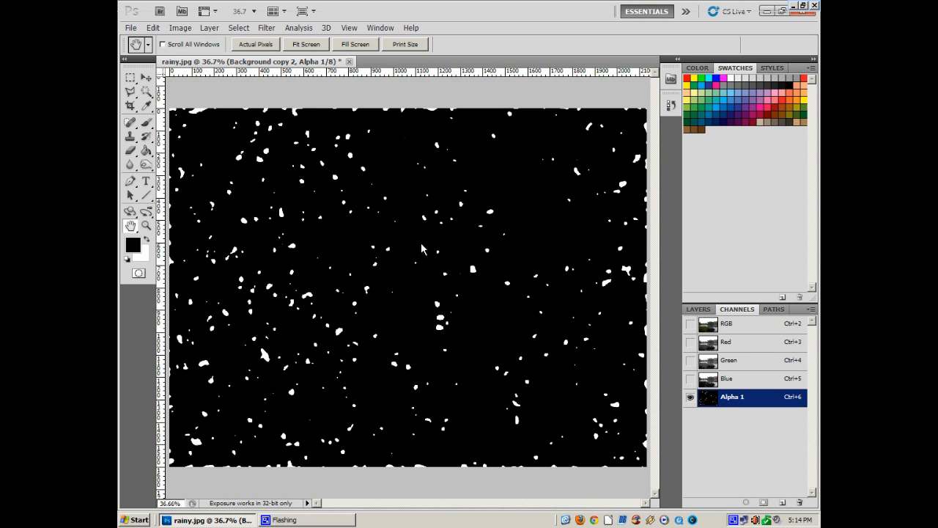
pyautogui.moveTo(208, 414)
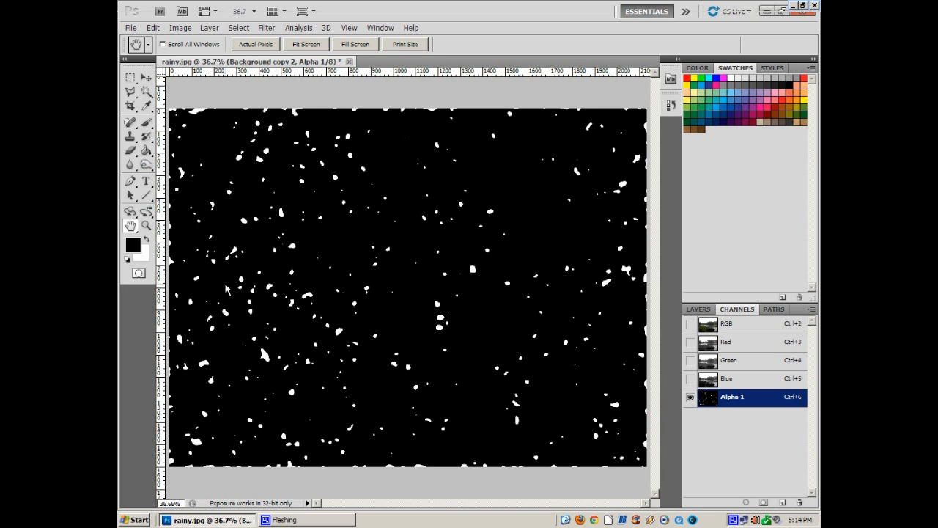
pyautogui.moveTo(554, 454)
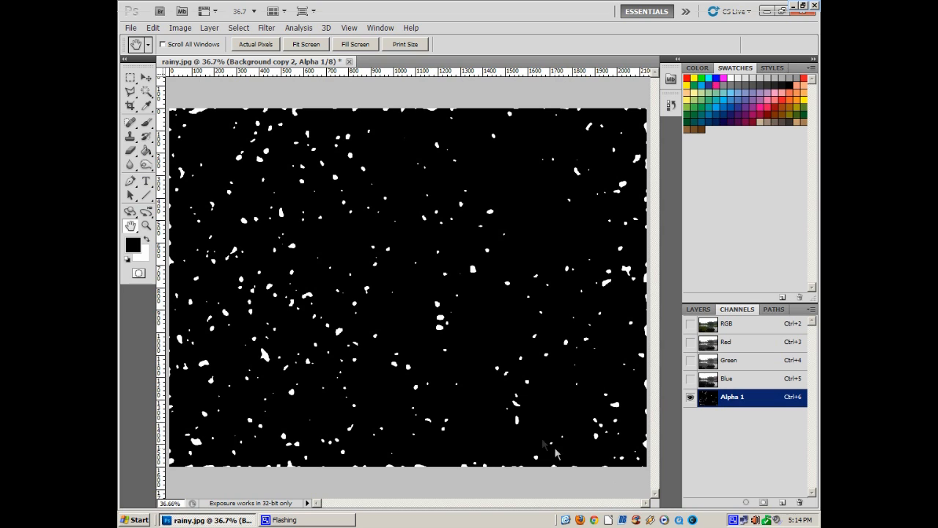
pyautogui.moveTo(484, 342)
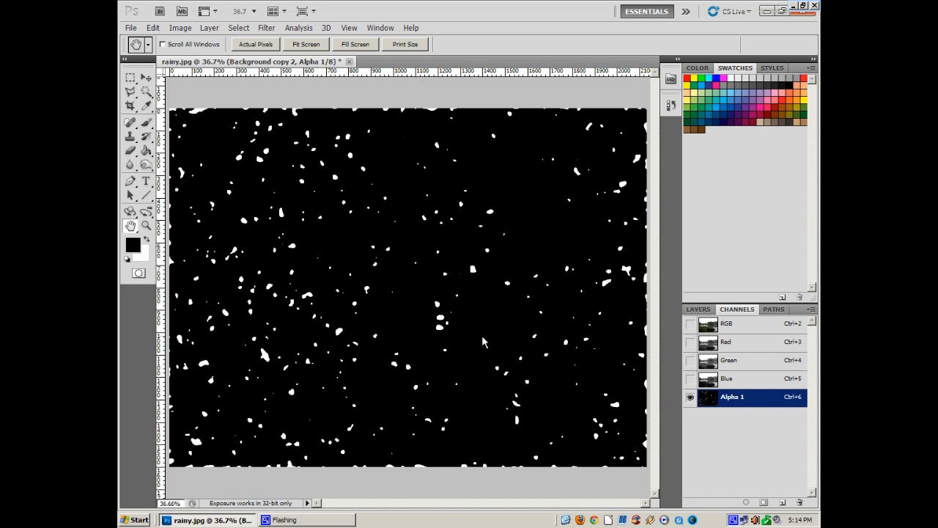
pyautogui.moveTo(206, 184)
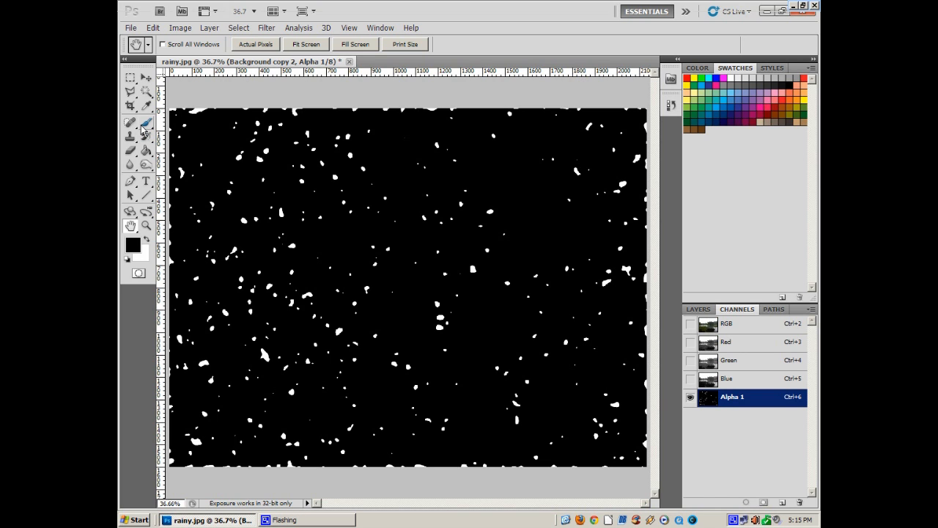
pyautogui.moveTo(147, 124)
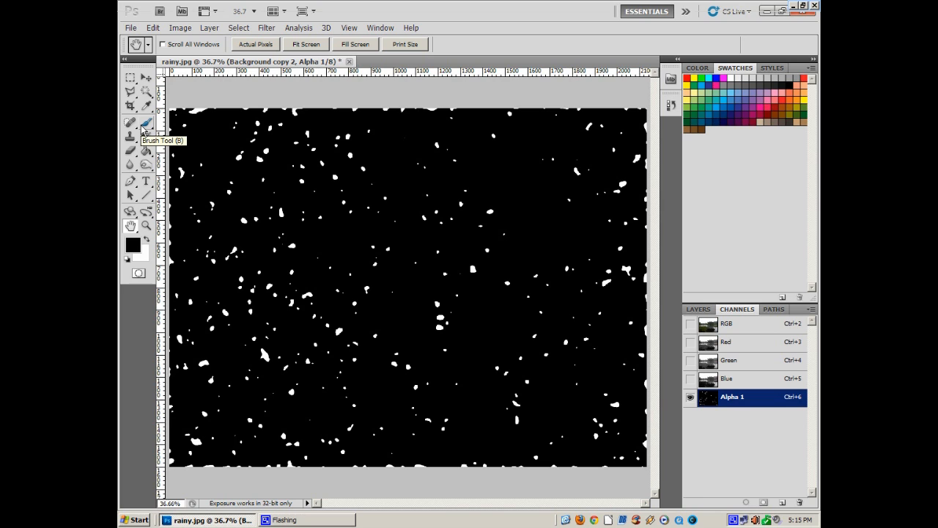
pyautogui.moveTo(145, 152)
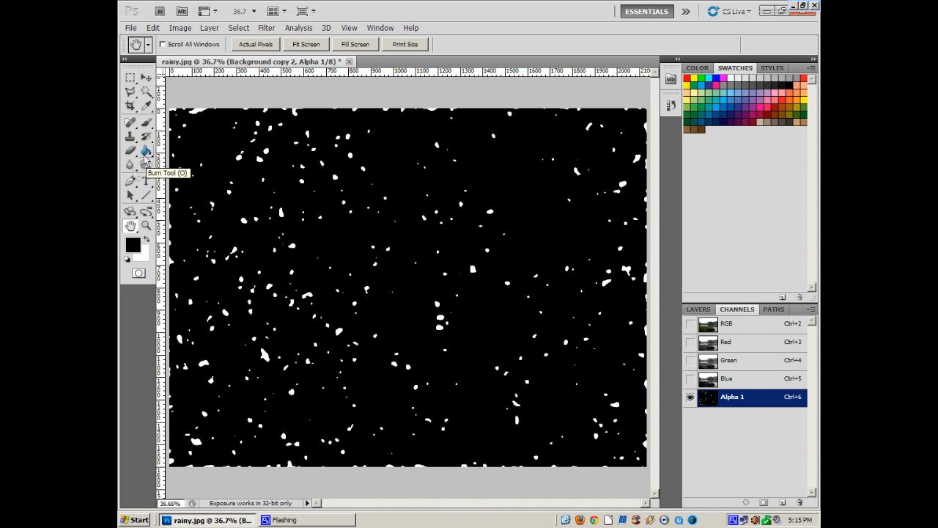
# Switch to the Brush tool to paint out stray white fragments along the mask edges
pyautogui.click(130, 122)
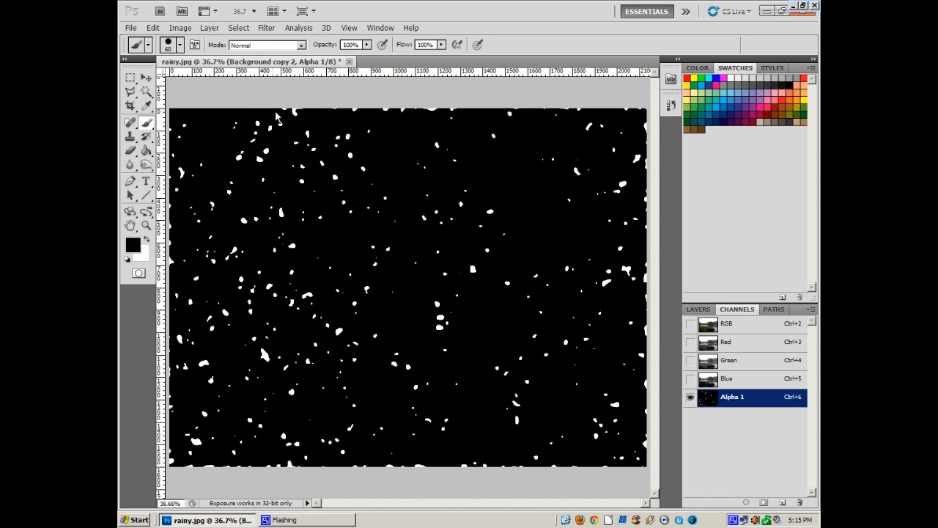
pyautogui.moveTo(340, 112)
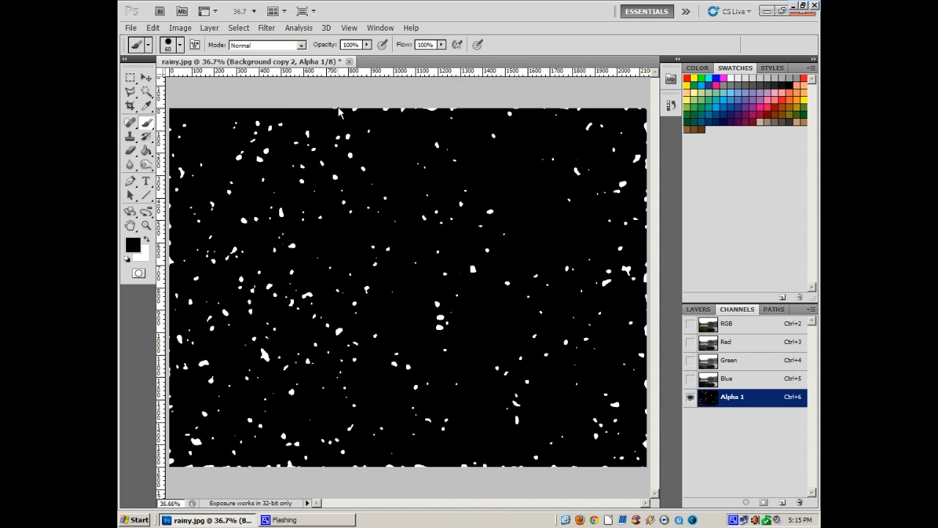
pyautogui.moveTo(365, 114)
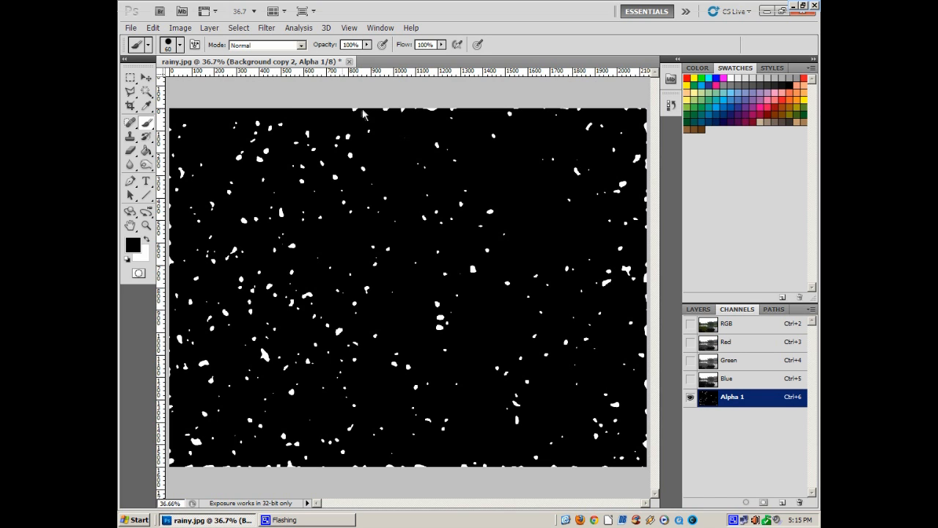
pyautogui.moveTo(420, 115)
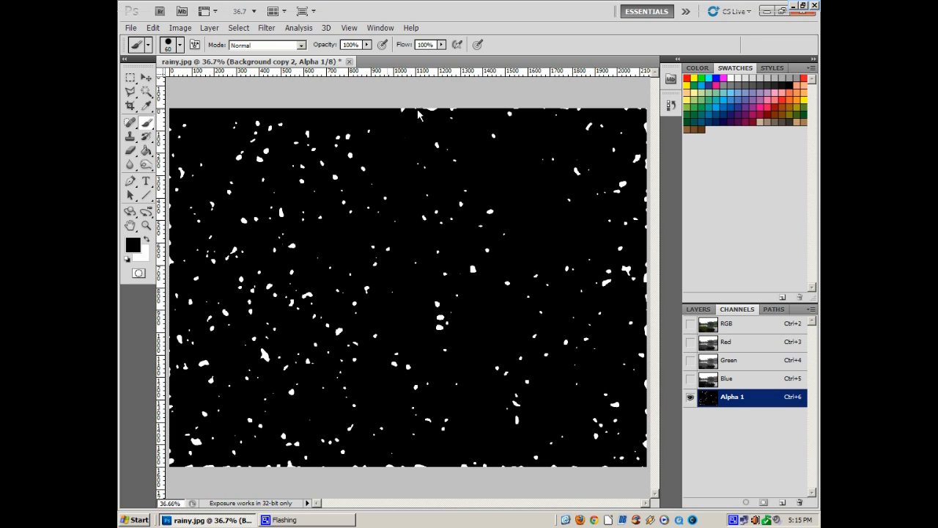
pyautogui.moveTo(484, 112)
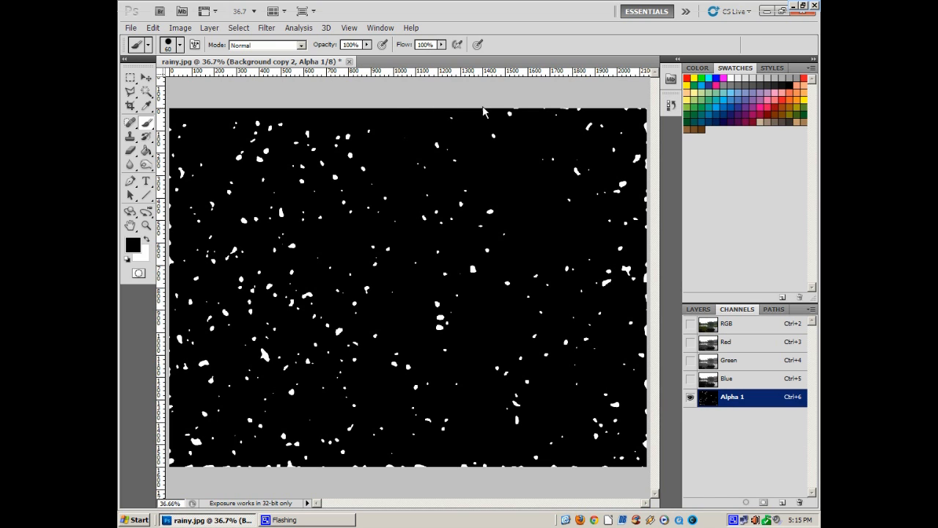
pyautogui.moveTo(519, 112)
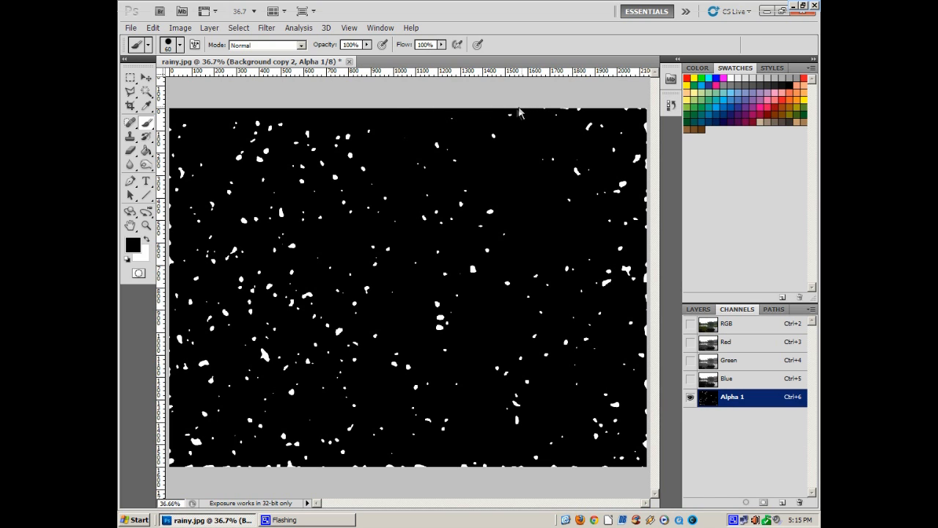
pyautogui.moveTo(575, 110)
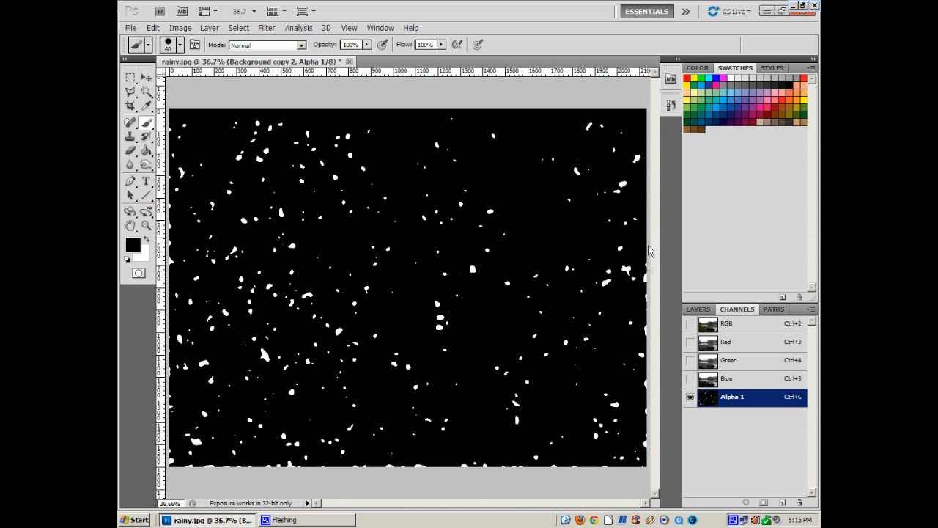
pyautogui.moveTo(646, 375)
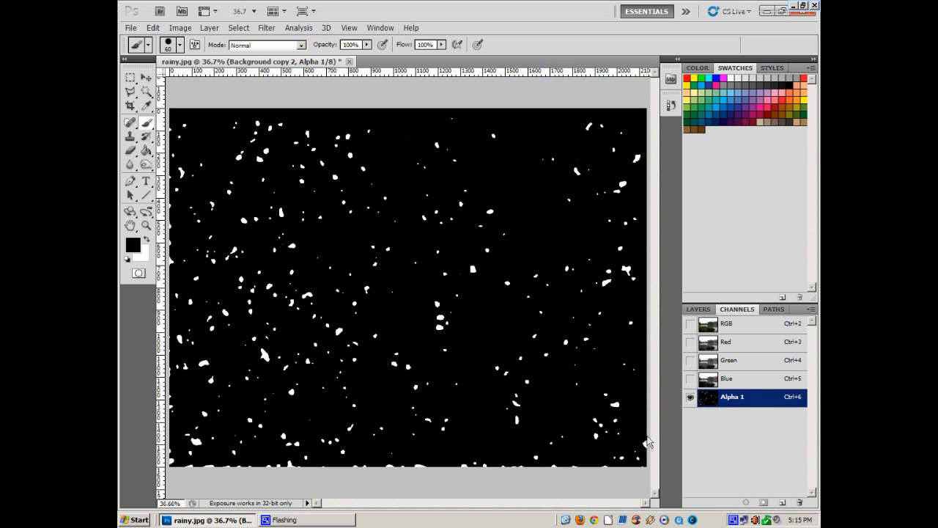
pyautogui.moveTo(620, 477)
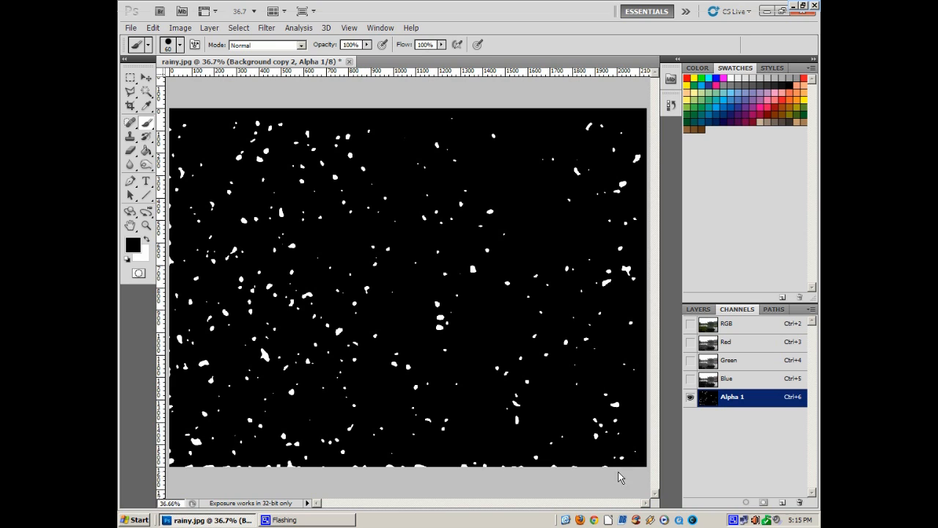
pyautogui.moveTo(602, 473)
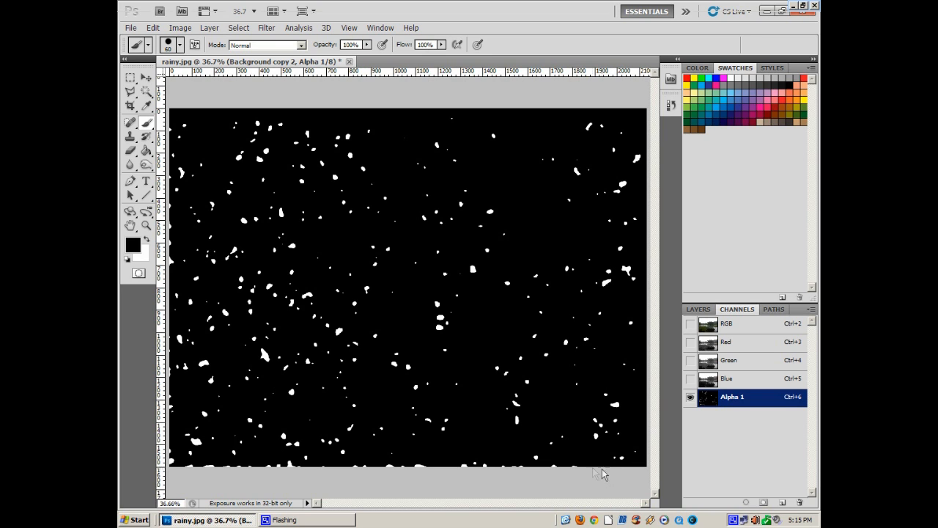
pyautogui.moveTo(526, 473)
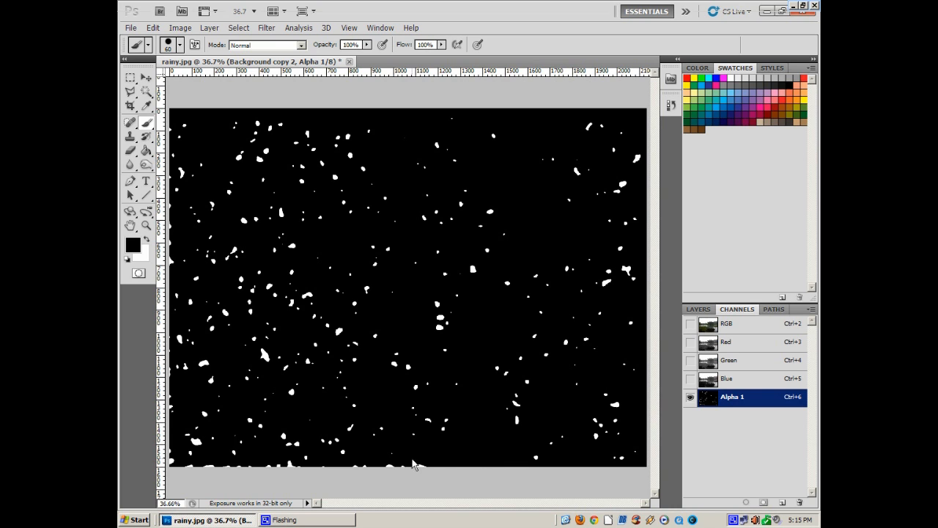
pyautogui.moveTo(412, 469)
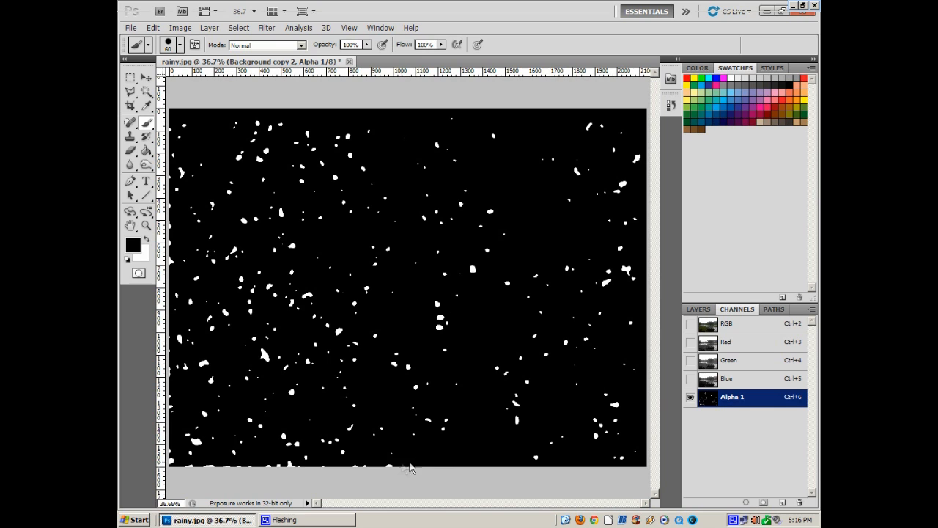
pyautogui.moveTo(339, 470)
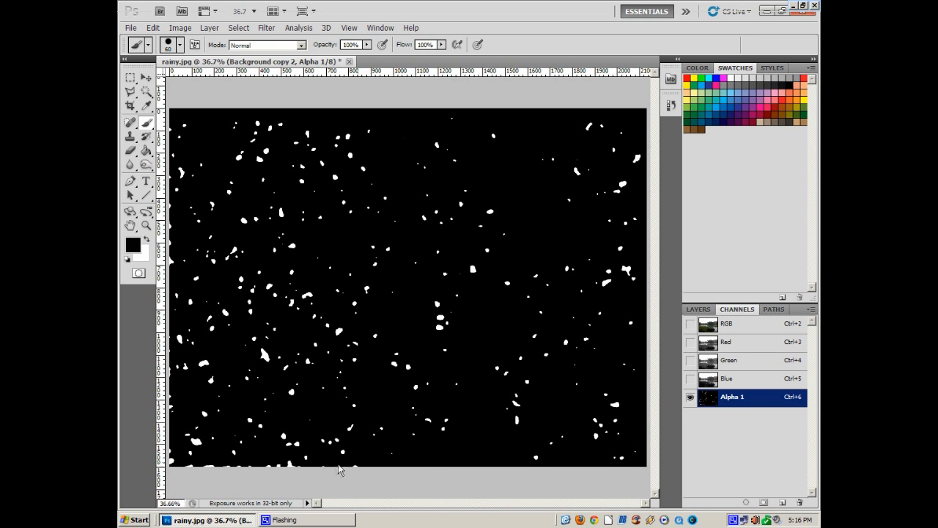
pyautogui.moveTo(330, 471)
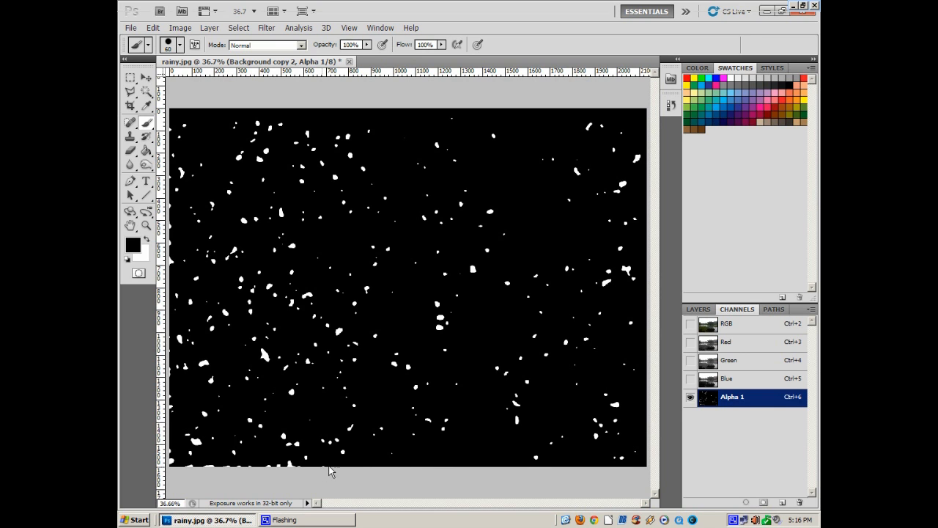
pyautogui.moveTo(292, 469)
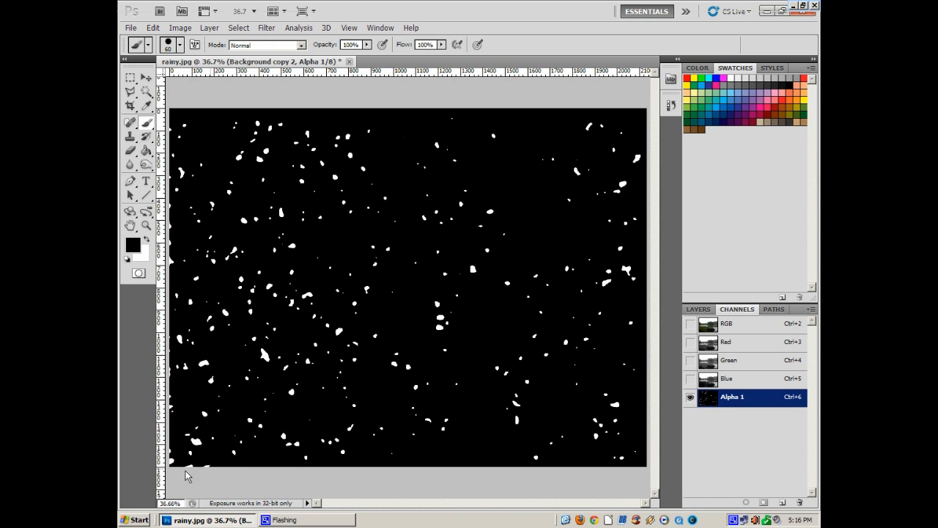
pyautogui.moveTo(176, 473)
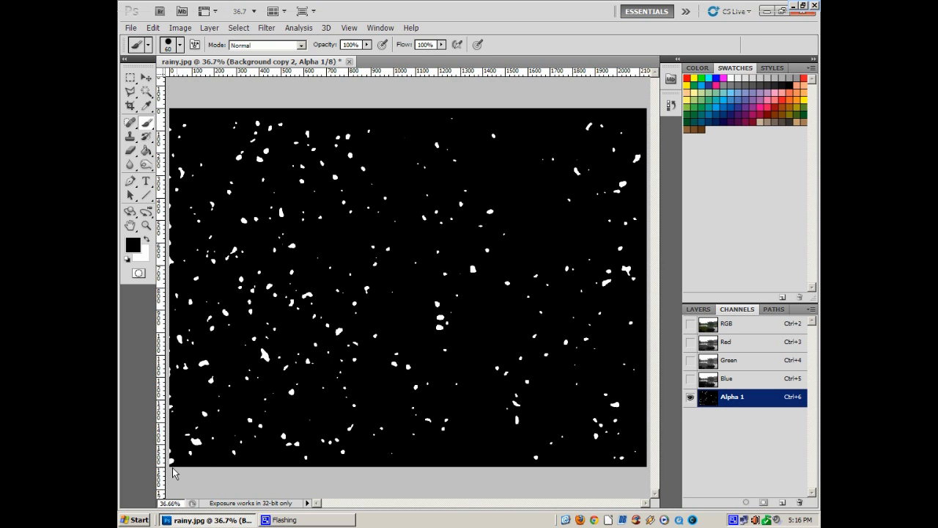
pyautogui.moveTo(175, 427)
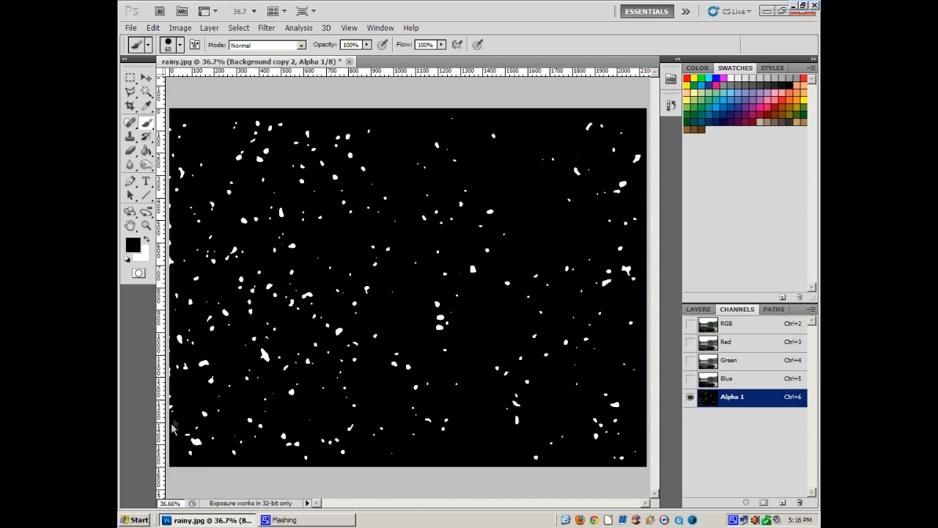
pyautogui.moveTo(170, 379)
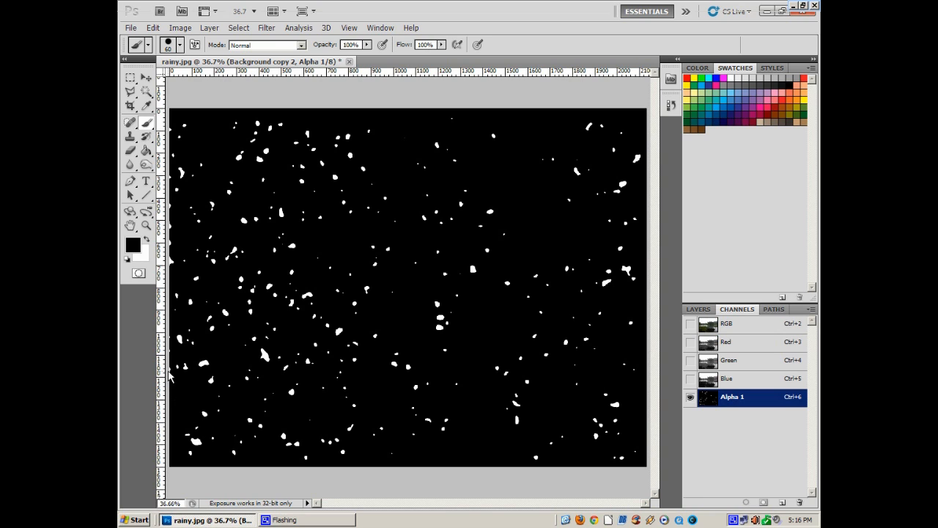
pyautogui.moveTo(454, 313)
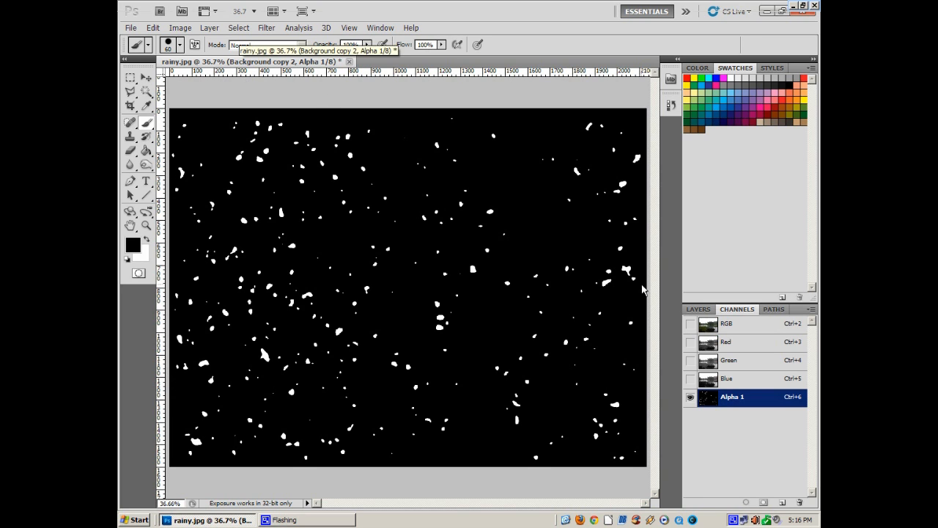
pyautogui.moveTo(206, 123)
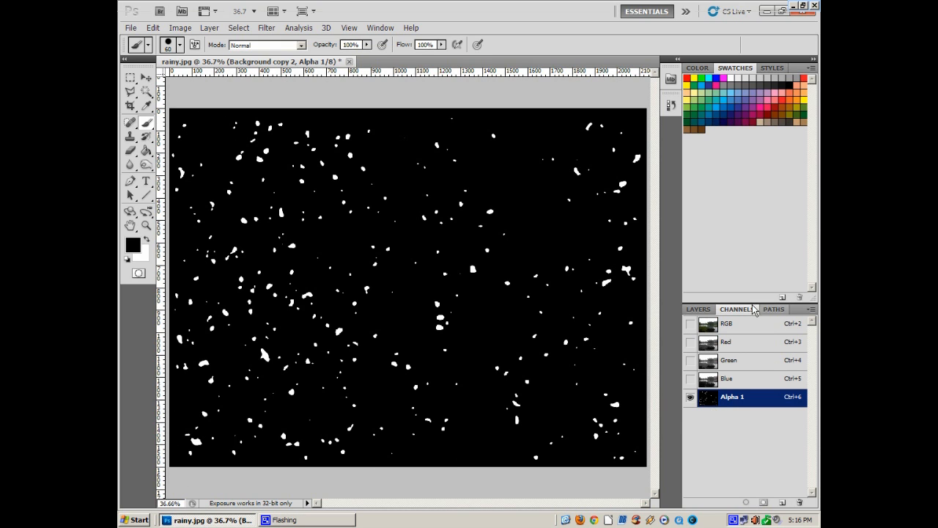
# Select Background copy 2 and load channel Alpha 1 as a selection via Load Selection
pyautogui.click(697, 308)
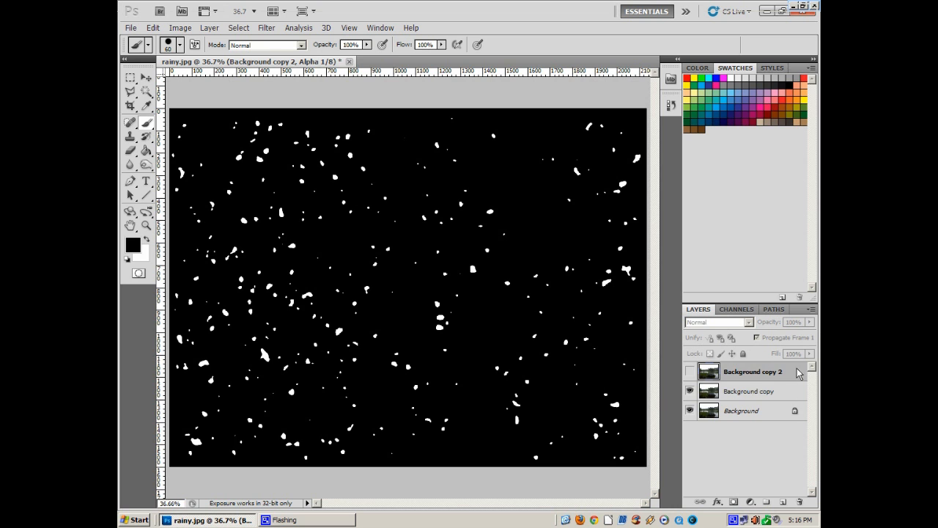
pyautogui.click(688, 371)
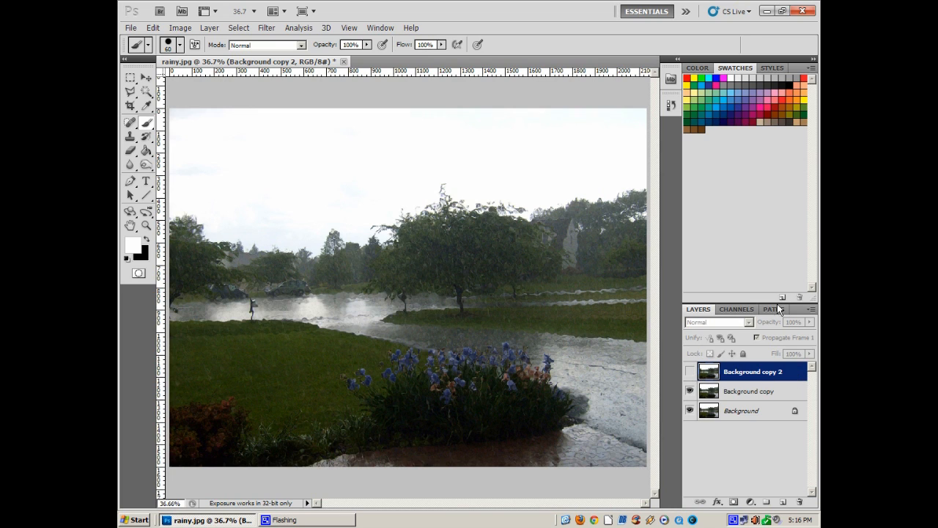
pyautogui.click(238, 28)
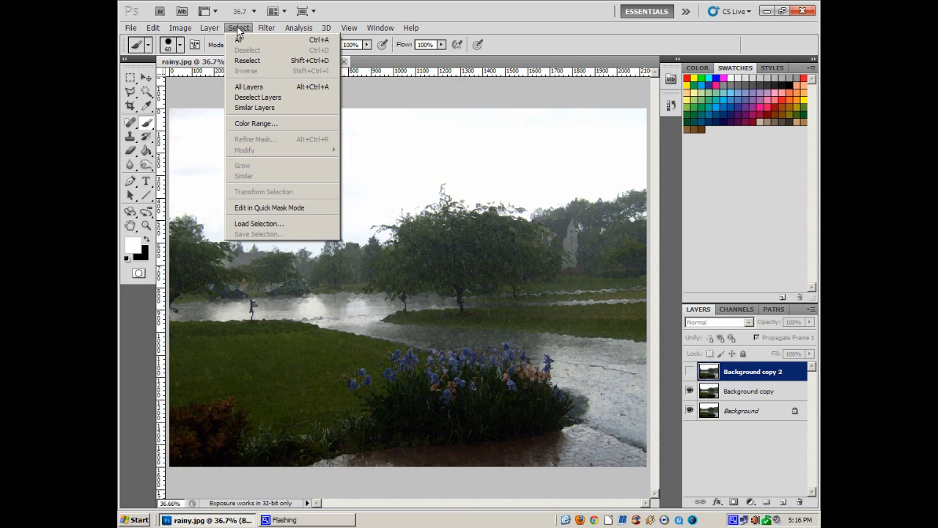
pyautogui.moveTo(258, 223)
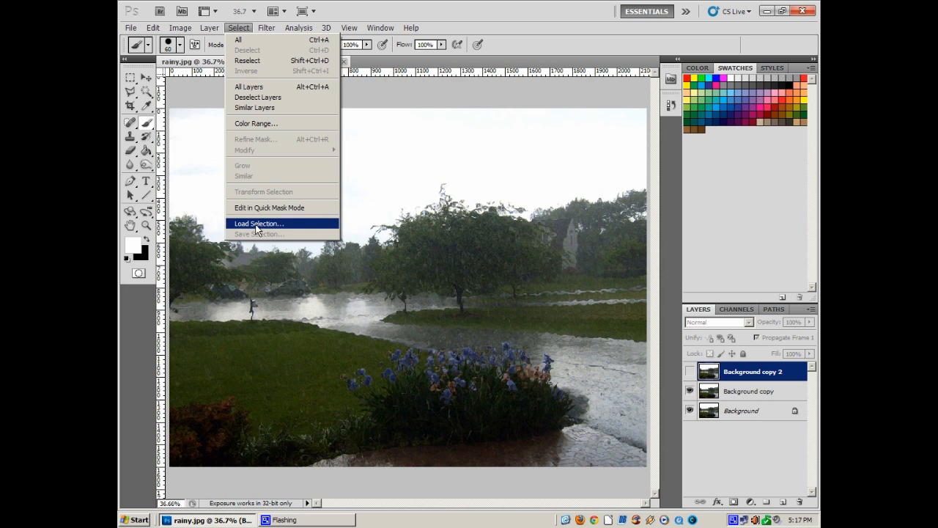
pyautogui.click(258, 223)
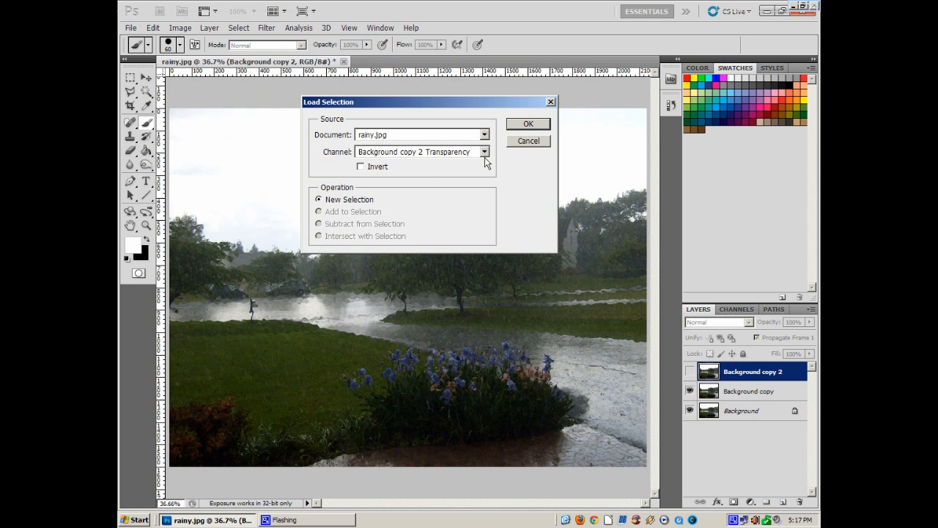
pyautogui.click(484, 152)
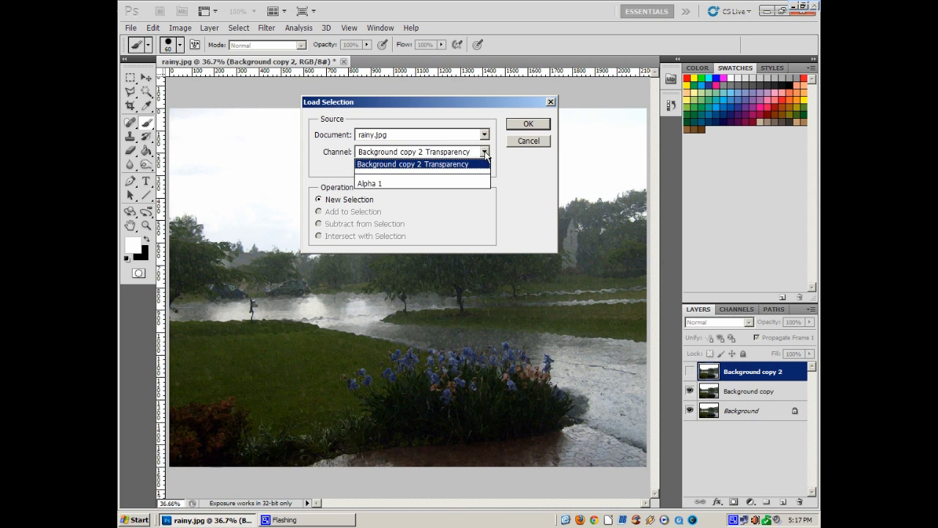
pyautogui.moveTo(384, 183)
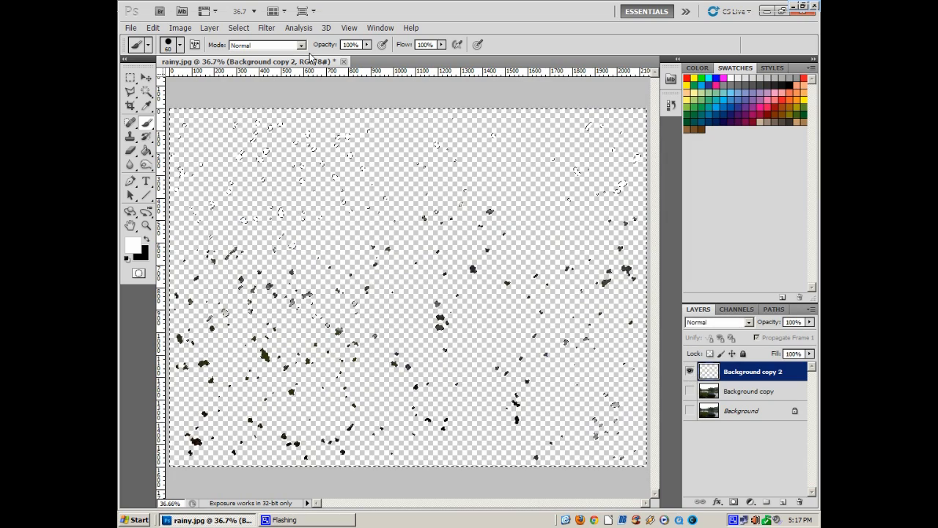
# Deselect the droplet selection on the top layer
pyautogui.click(238, 28)
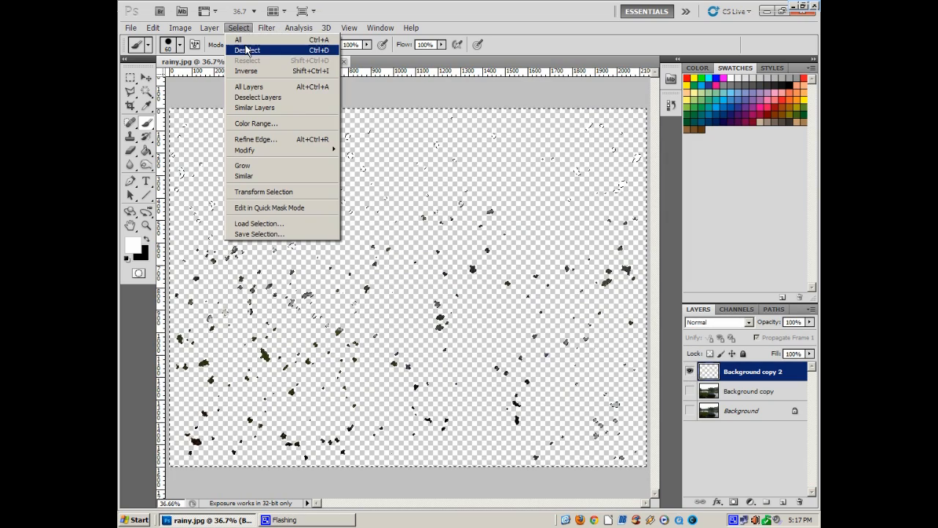
pyautogui.click(247, 50)
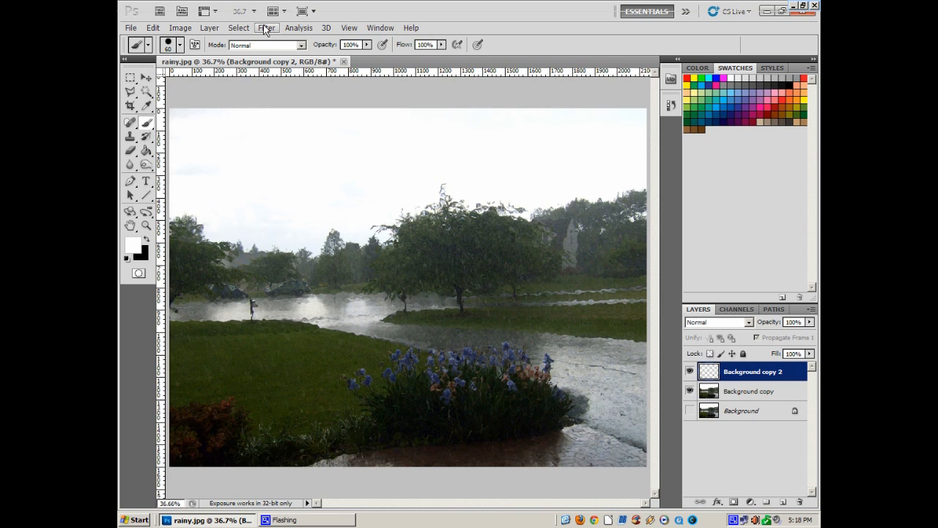
pyautogui.moveTo(209, 28)
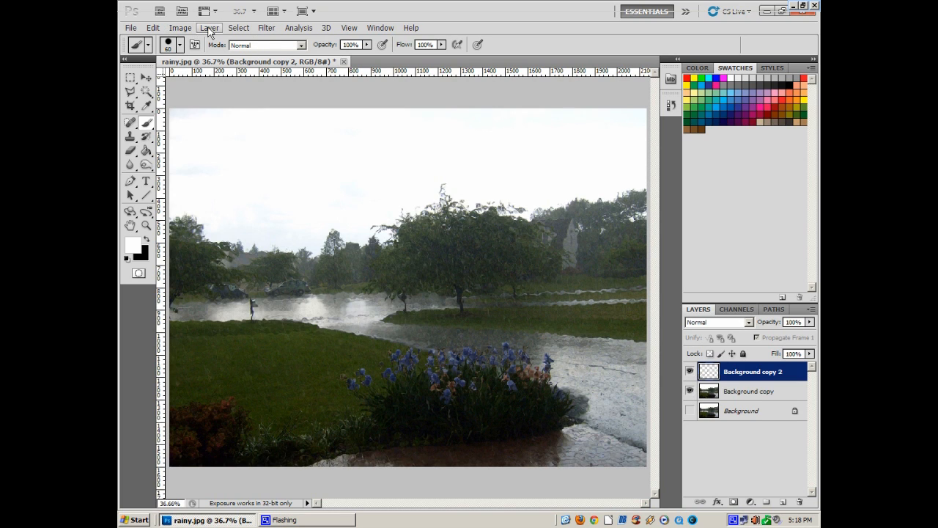
pyautogui.moveTo(801, 379)
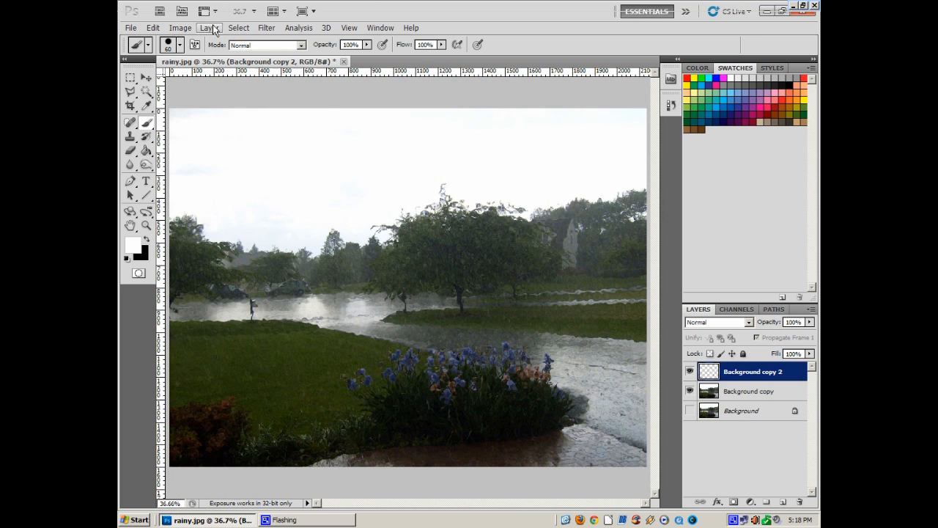
# Add a Bevel and Emboss layer style to the droplets with Depth 123%
pyautogui.click(209, 27)
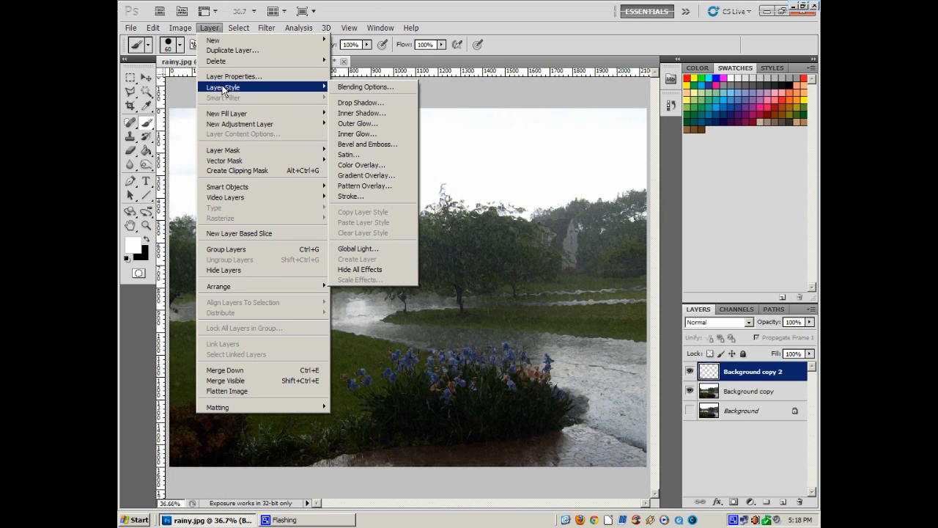
pyautogui.moveTo(368, 144)
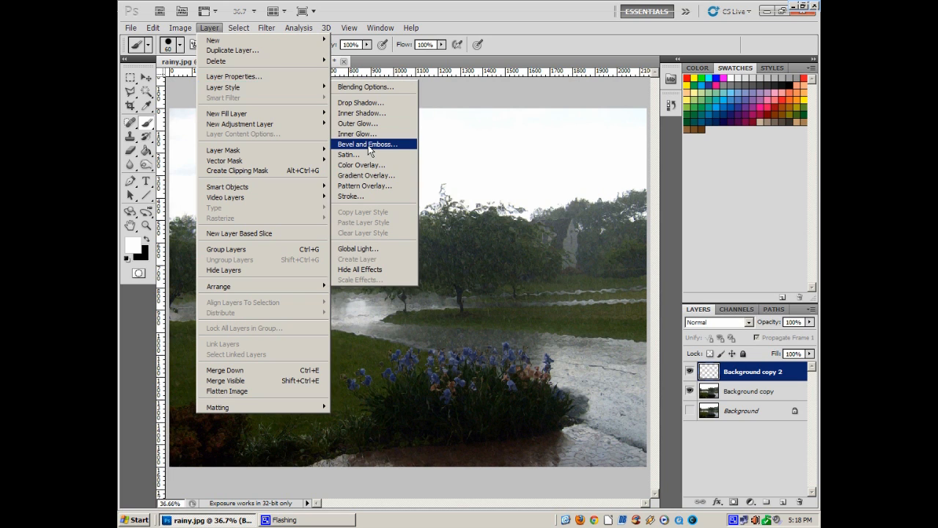
pyautogui.click(367, 144)
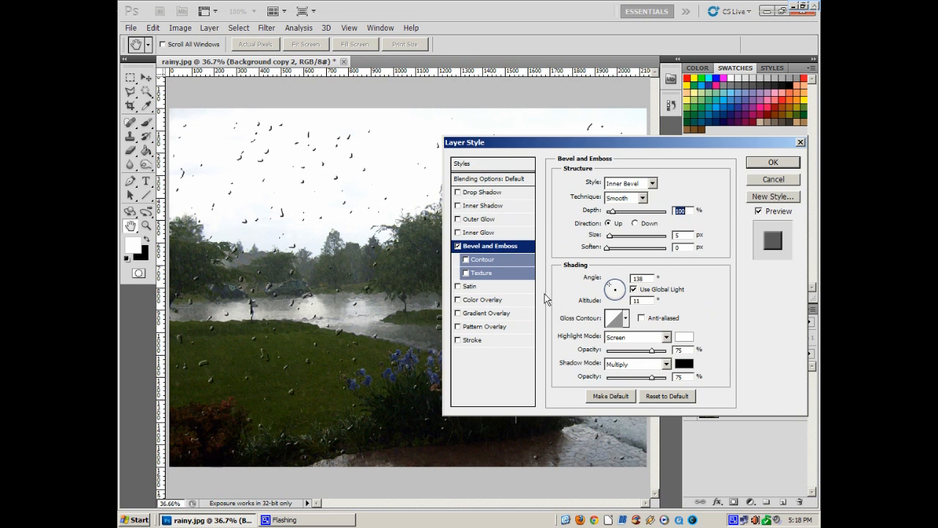
pyautogui.moveTo(582, 314)
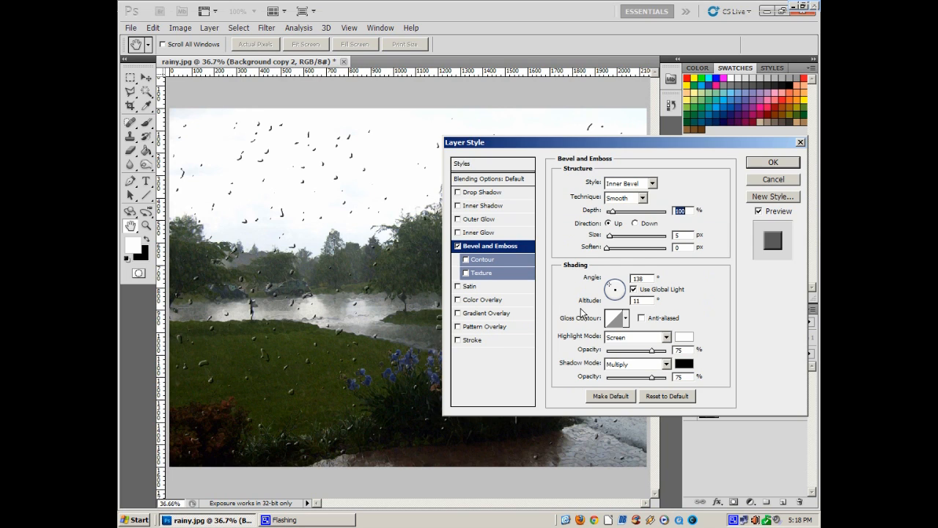
pyautogui.moveTo(670, 185)
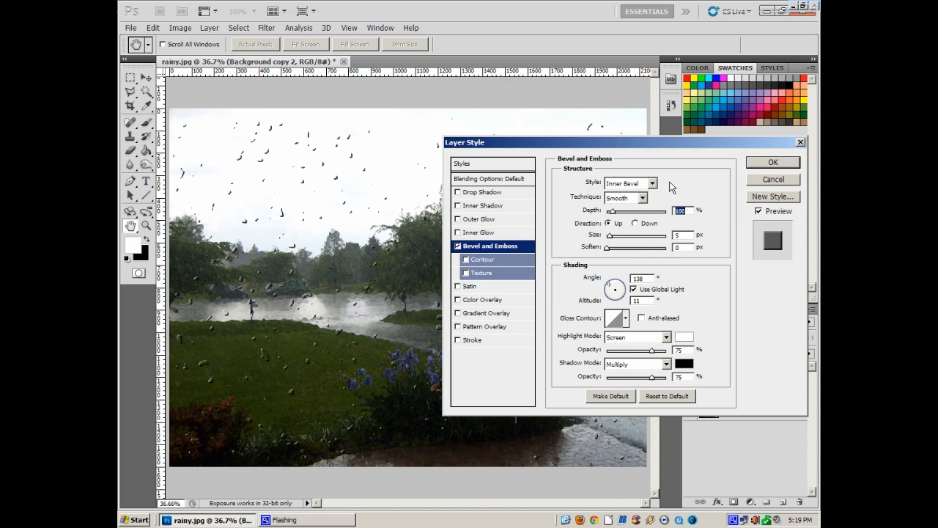
pyautogui.moveTo(622, 216)
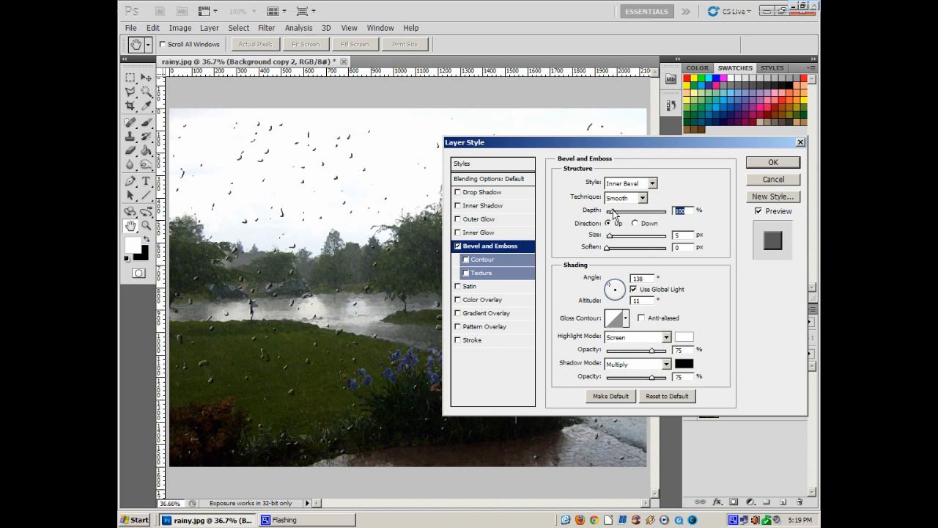
pyautogui.moveTo(610, 211); pyautogui.dragTo(638, 212)
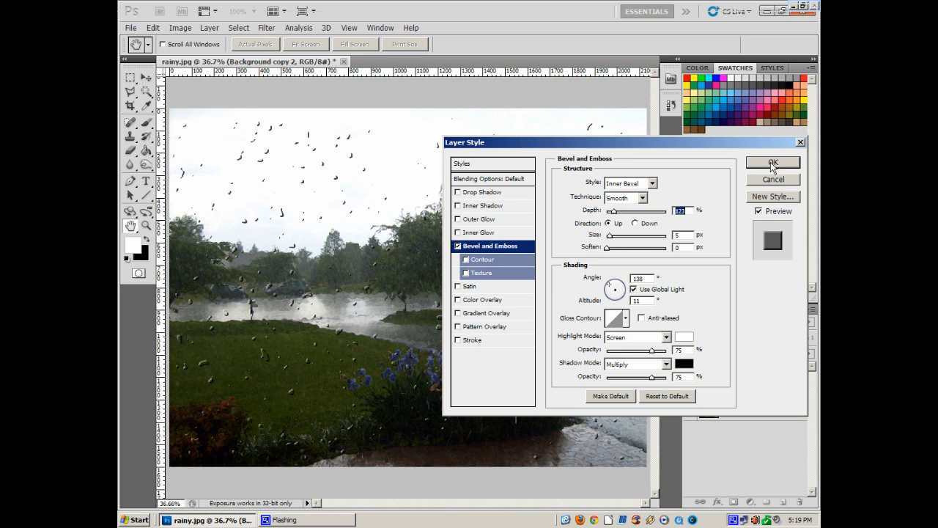
pyautogui.click(772, 162)
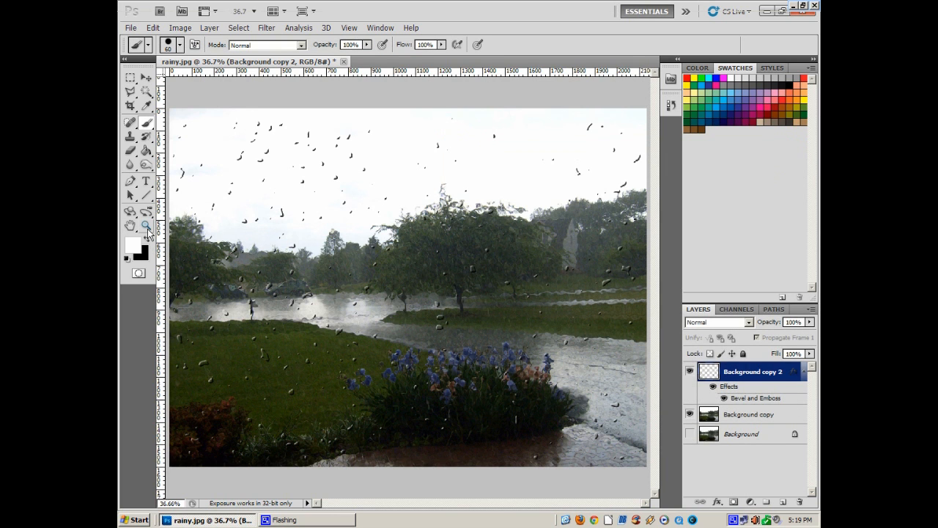
# Zoom in and reopen the droplet layer's Bevel and Emboss to set Size 6 px, Soften 6 px
pyautogui.click(146, 226)
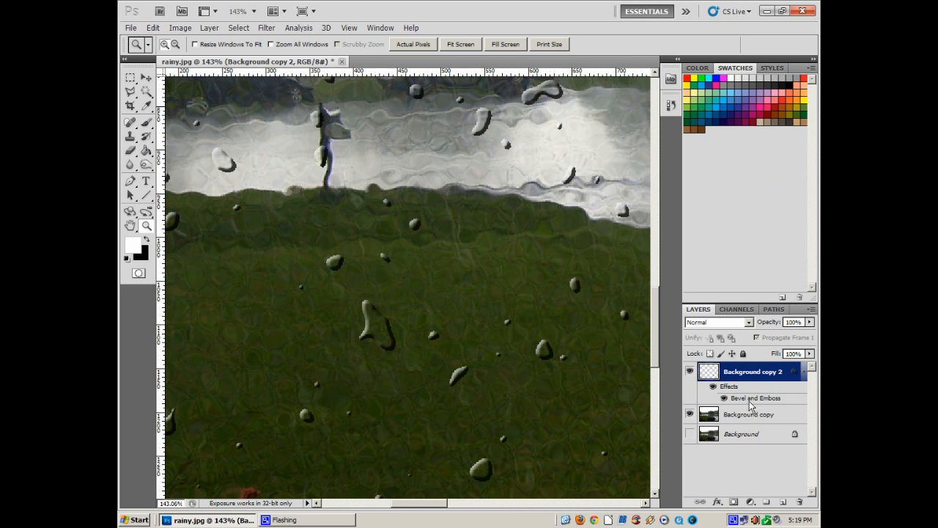
pyautogui.doubleClick(755, 398)
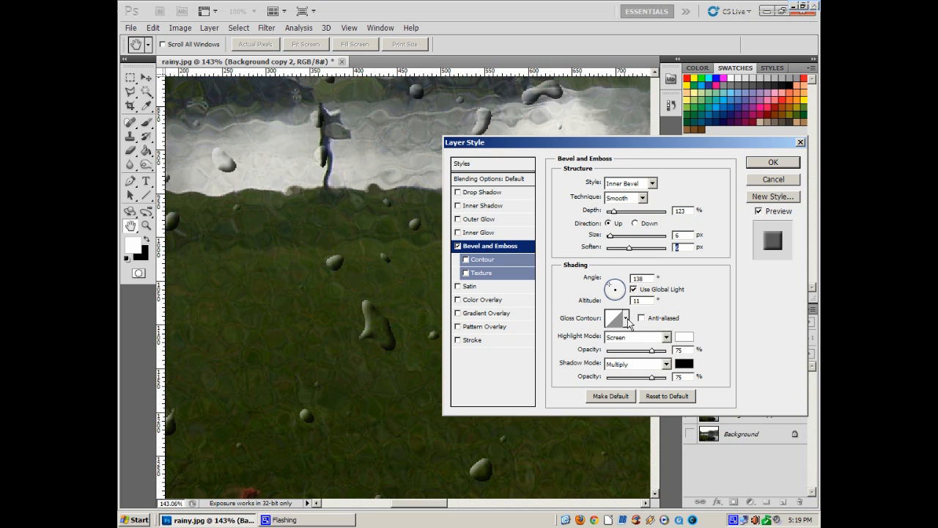
# Give the droplet bevel a rounded gloss contour, Hard Mix highlight and shadow, shadow opacity 11%, and apply it
pyautogui.click(626, 317)
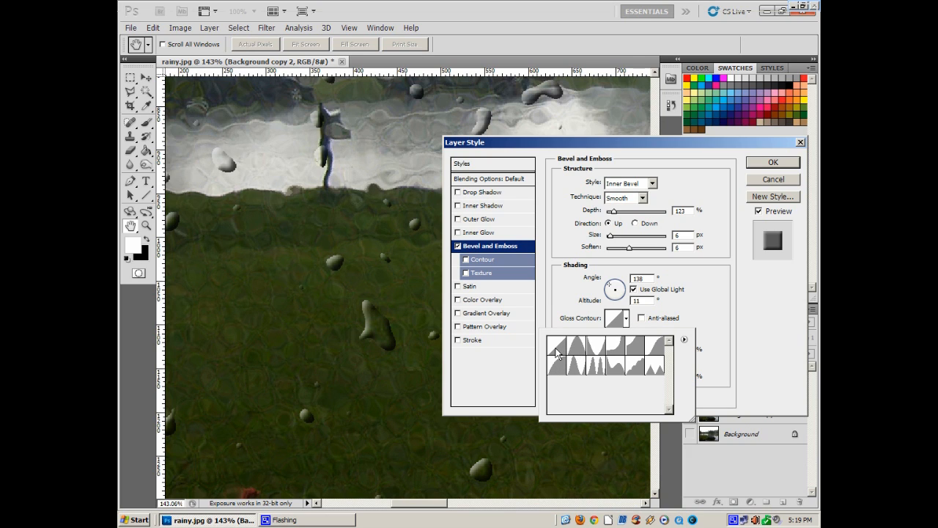
pyautogui.moveTo(558, 370)
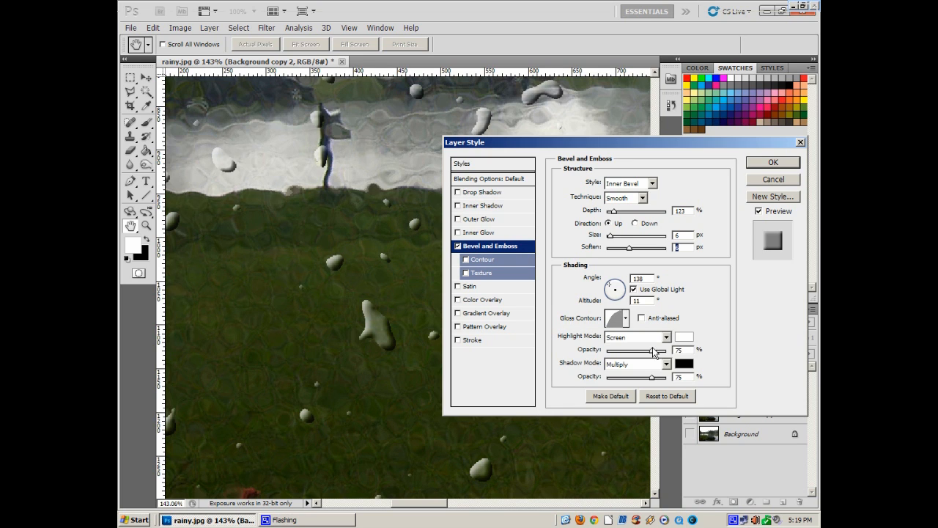
pyautogui.click(665, 337)
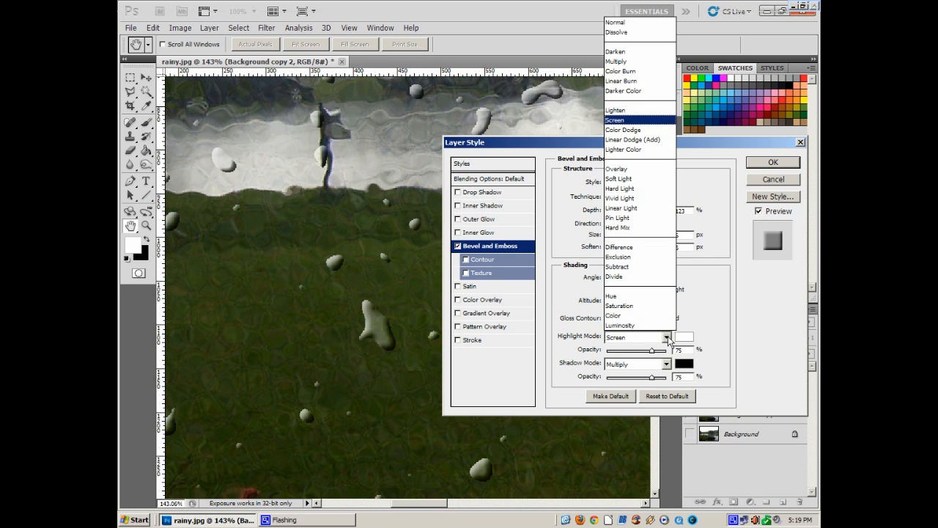
pyautogui.moveTo(660, 266)
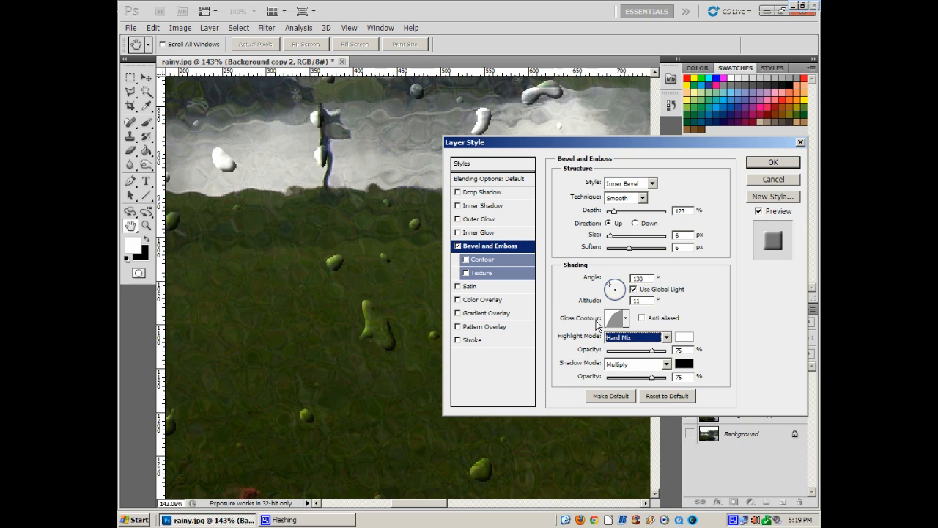
pyautogui.click(663, 365)
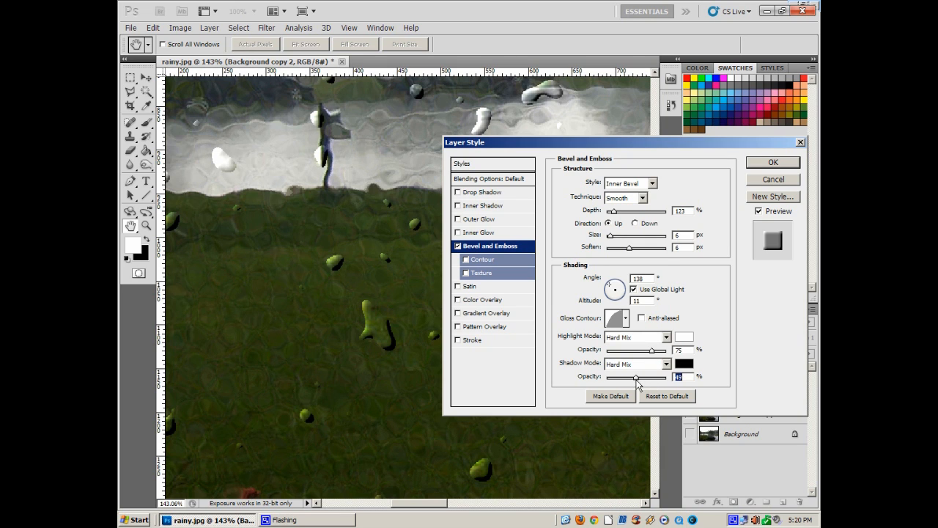
pyautogui.moveTo(636, 376); pyautogui.dragTo(612, 376)
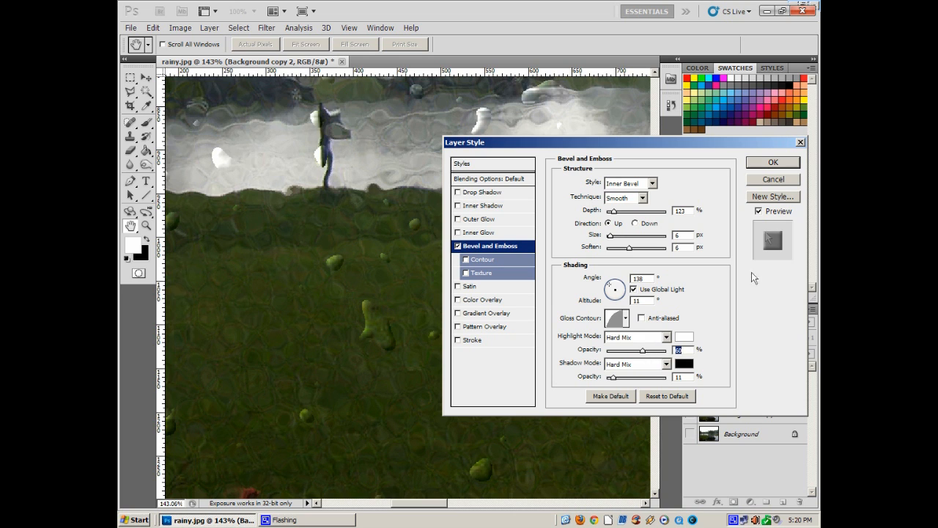
pyautogui.click(772, 162)
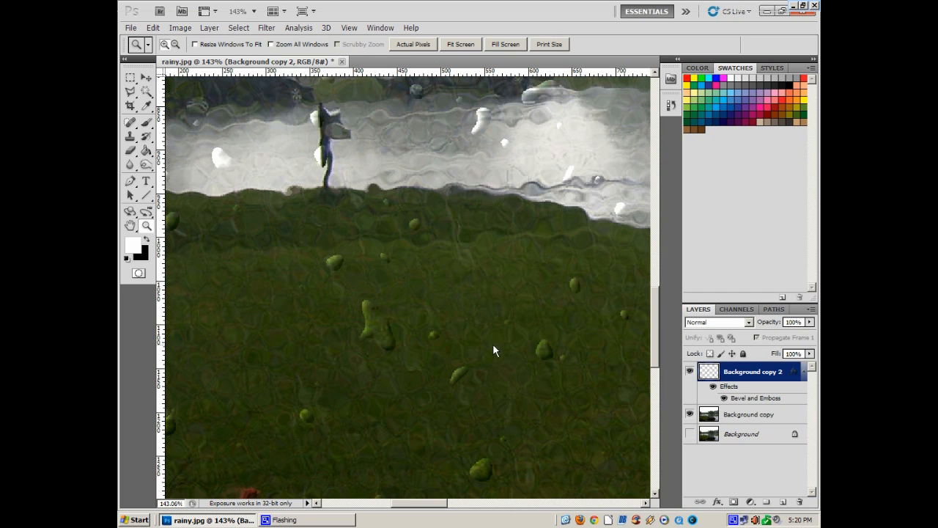
pyautogui.moveTo(633, 427)
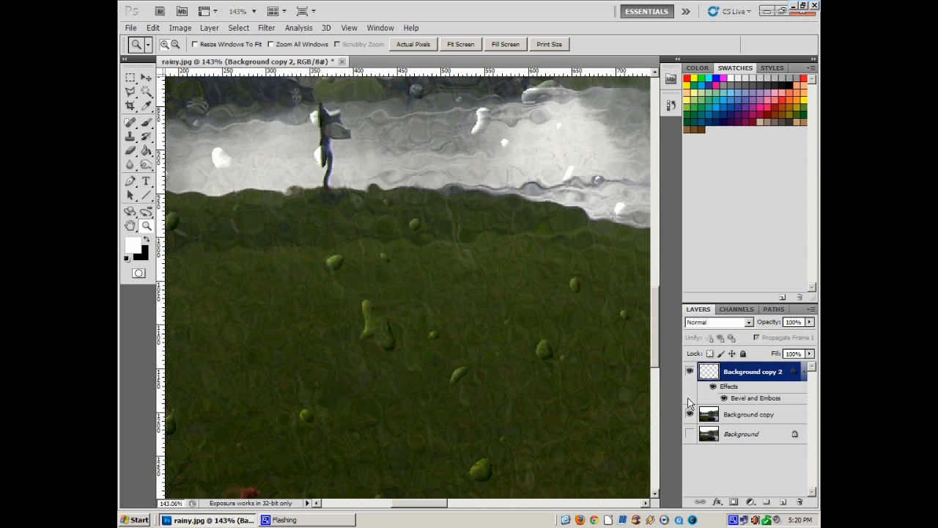
pyautogui.moveTo(697, 391)
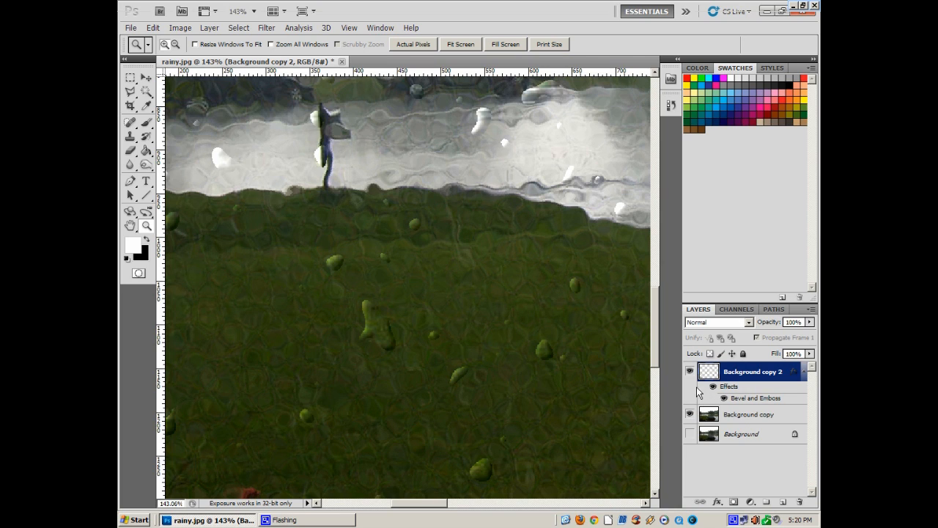
pyautogui.moveTo(680, 404)
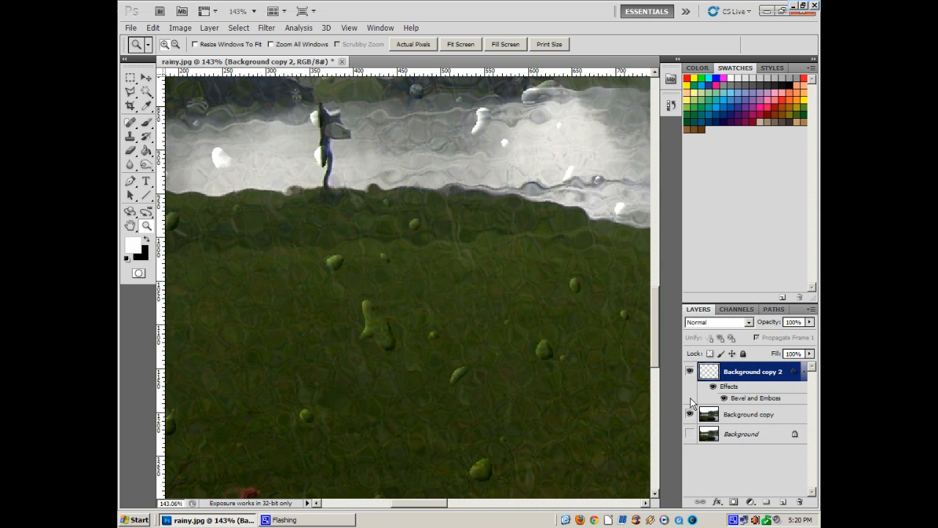
pyautogui.moveTo(689, 395)
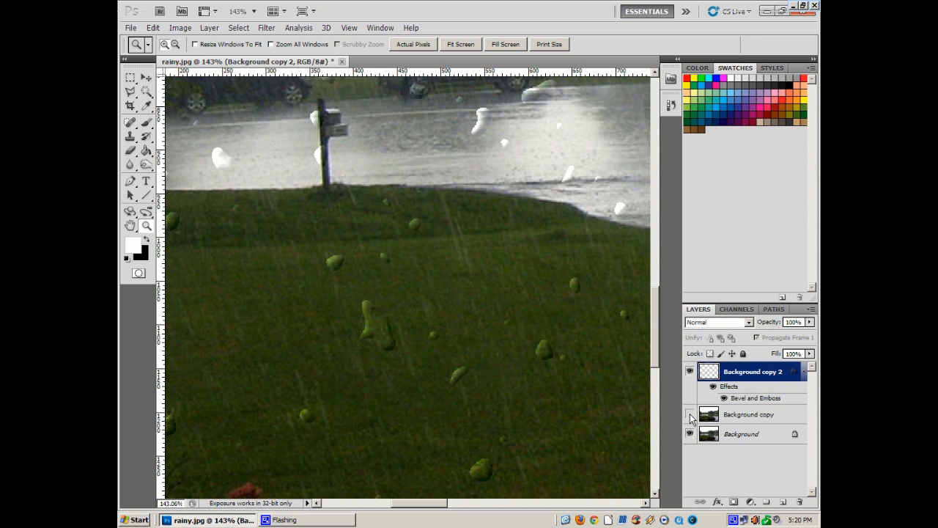
# Make Background the active layer and toggle the distorted glass copy's visibility to compare the scene
pyautogui.click(740, 433)
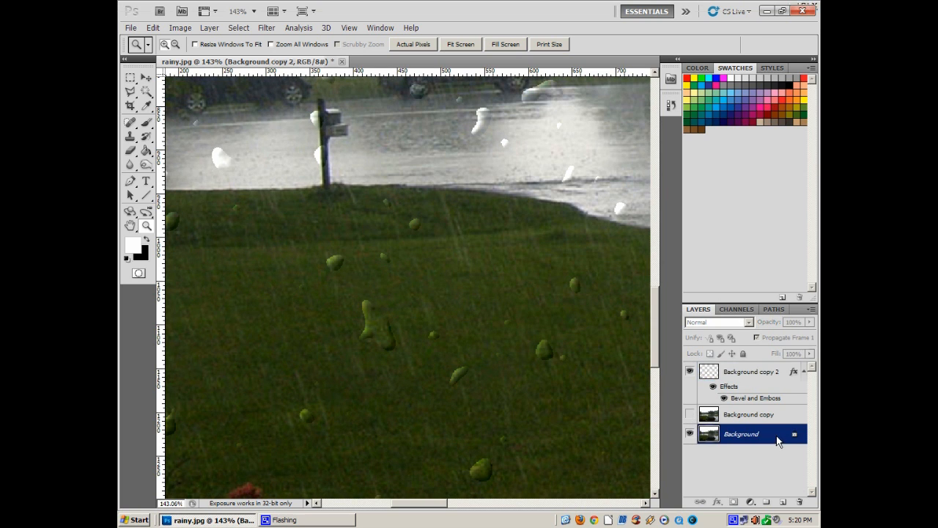
pyautogui.click(689, 371)
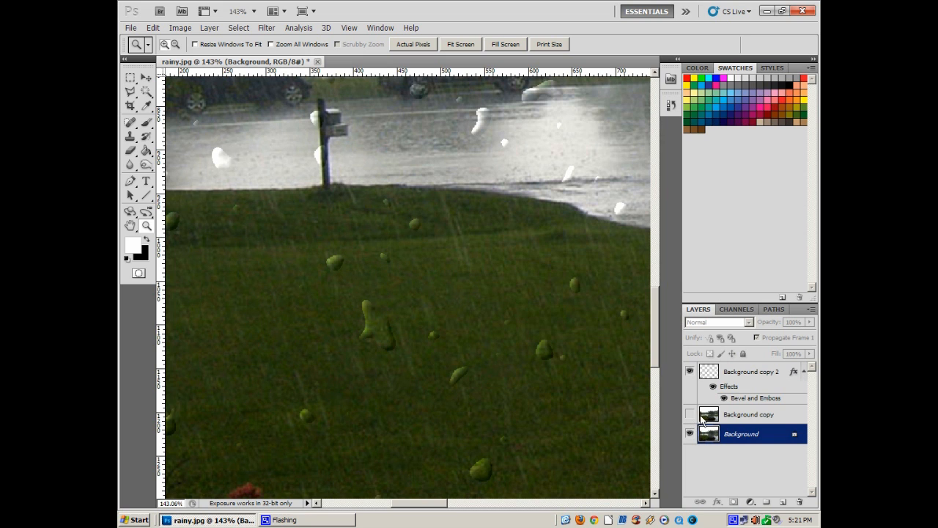
pyautogui.click(689, 414)
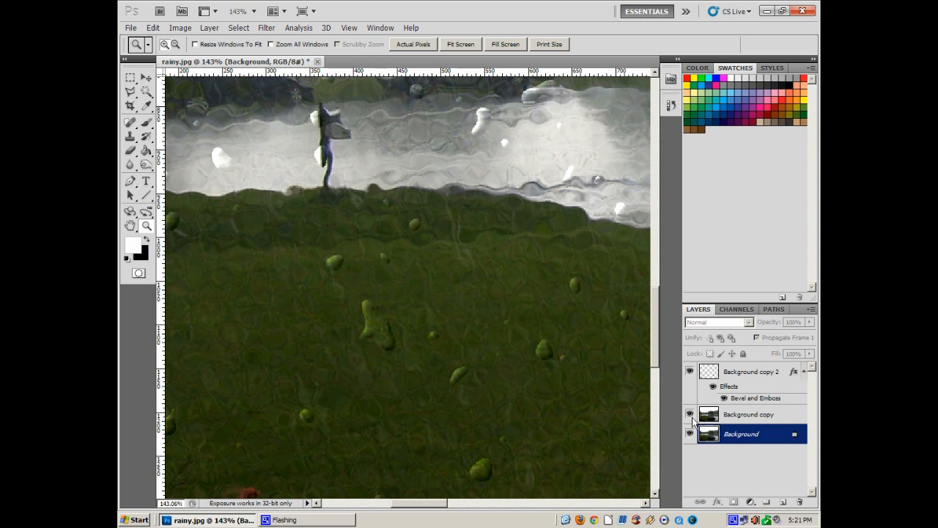
pyautogui.click(689, 414)
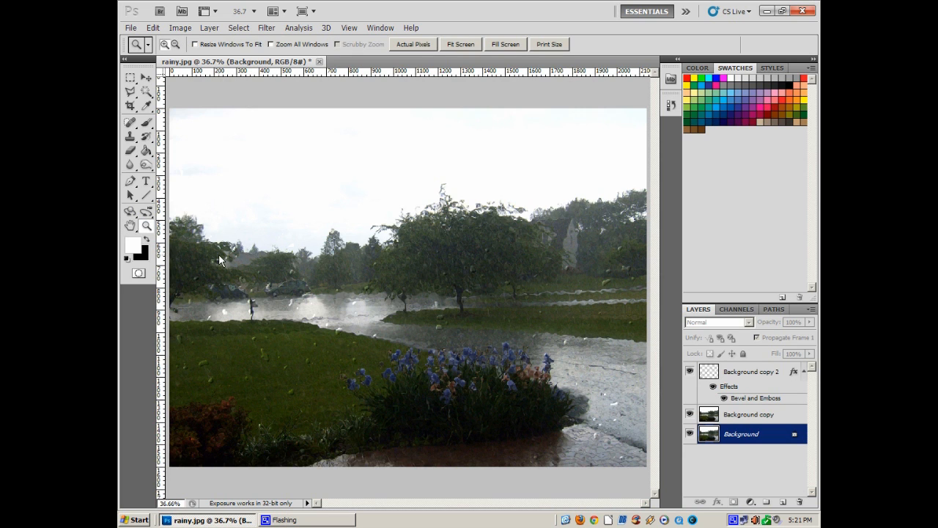
pyautogui.moveTo(396, 427)
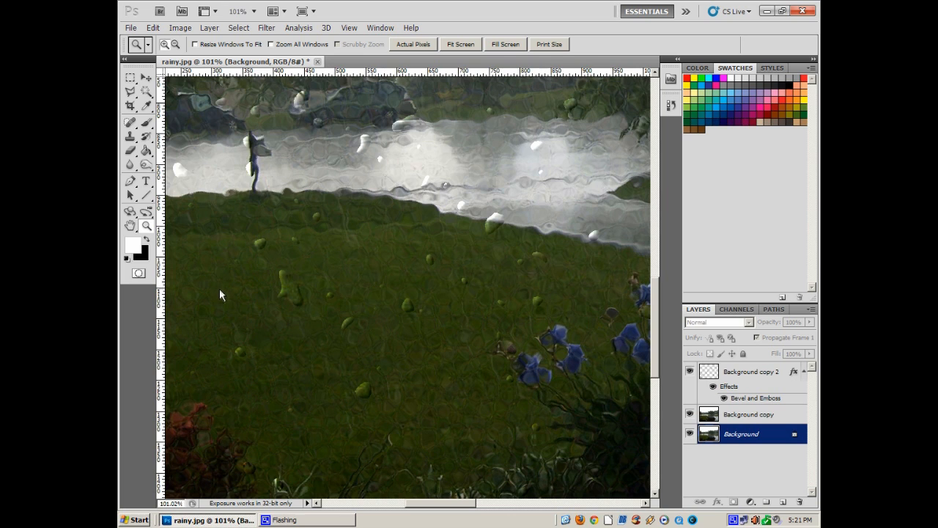
pyautogui.moveTo(225, 309)
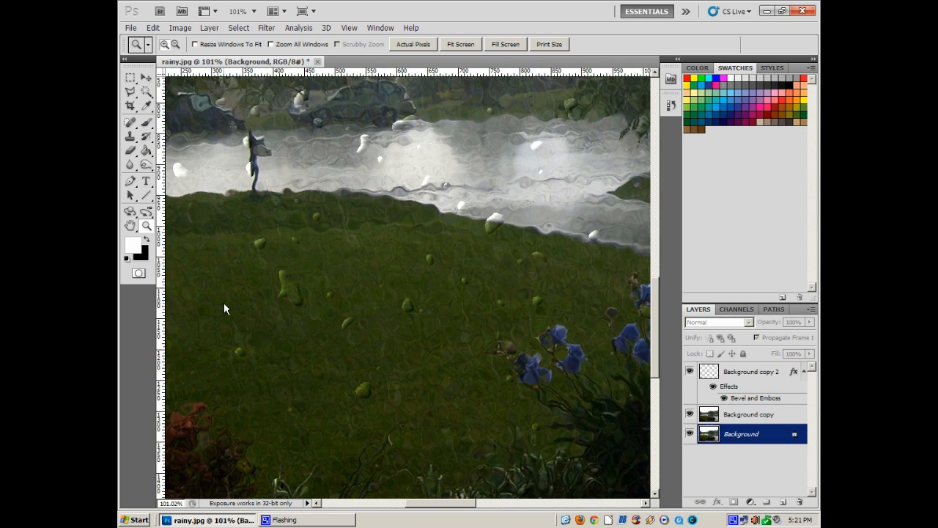